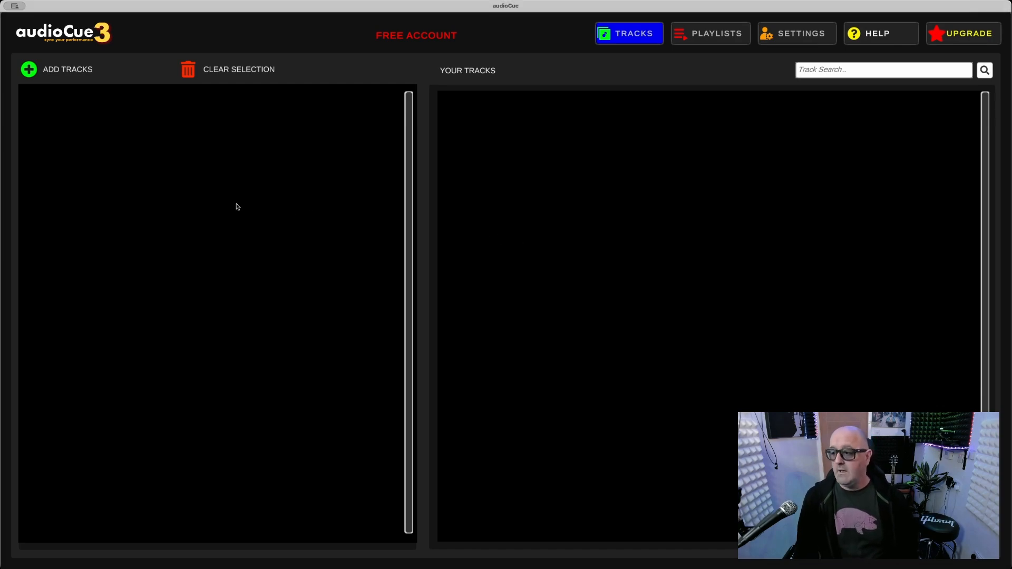
{"action": "mouse_move", "coordinate": [70, 73]}
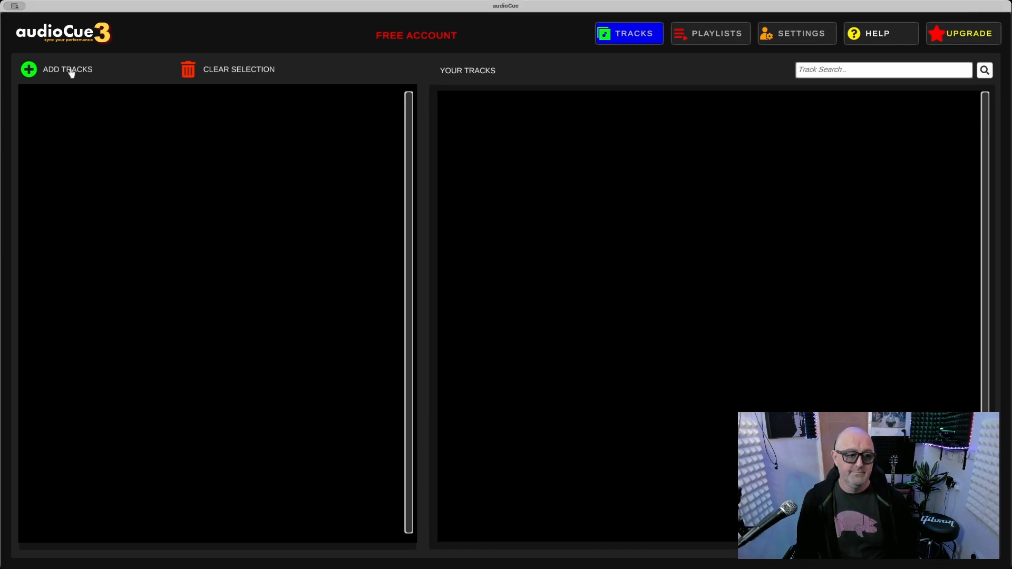
- Import the full batch of backing-track audio files into the track library via Add Tracks
{"action": "left_click", "coordinate": [67, 69]}
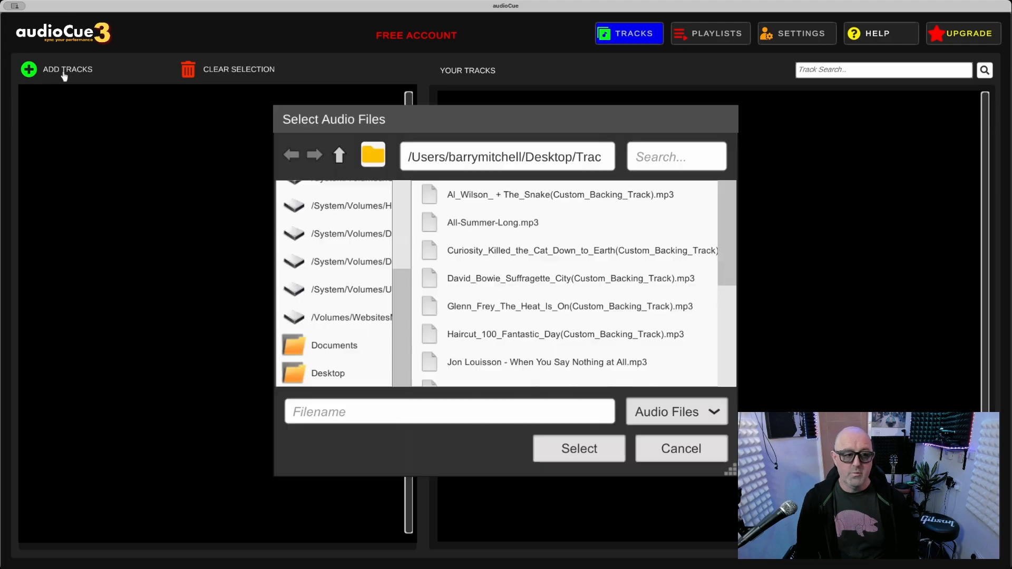
{"action": "left_click", "coordinate": [492, 222]}
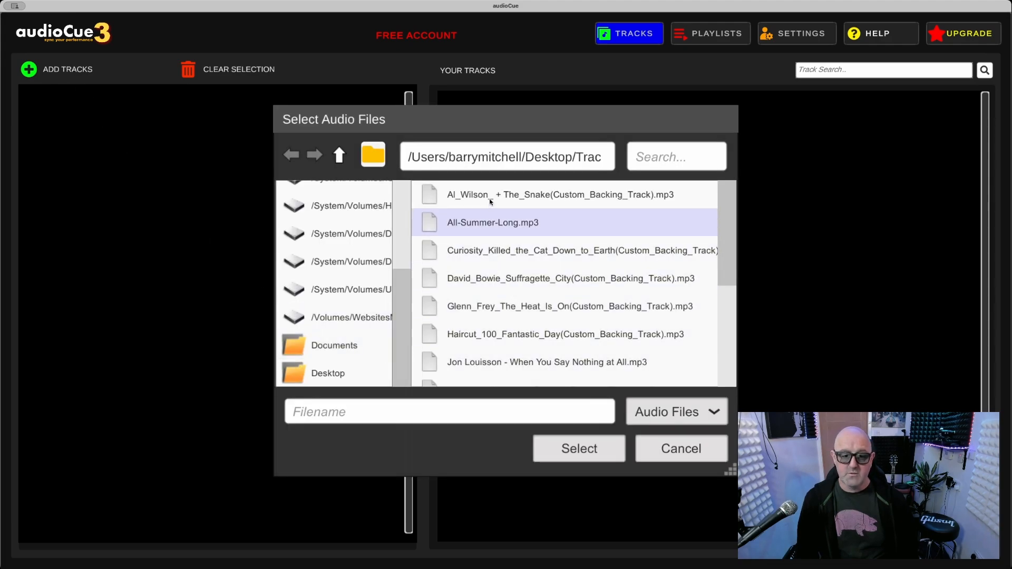
{"action": "left_click", "coordinate": [559, 194]}
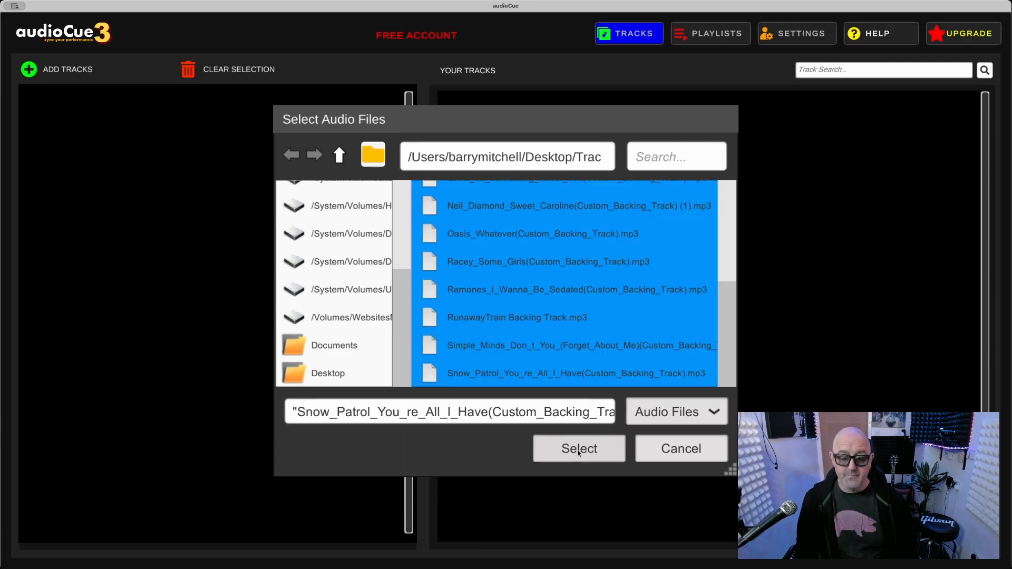
{"action": "left_click", "coordinate": [577, 449]}
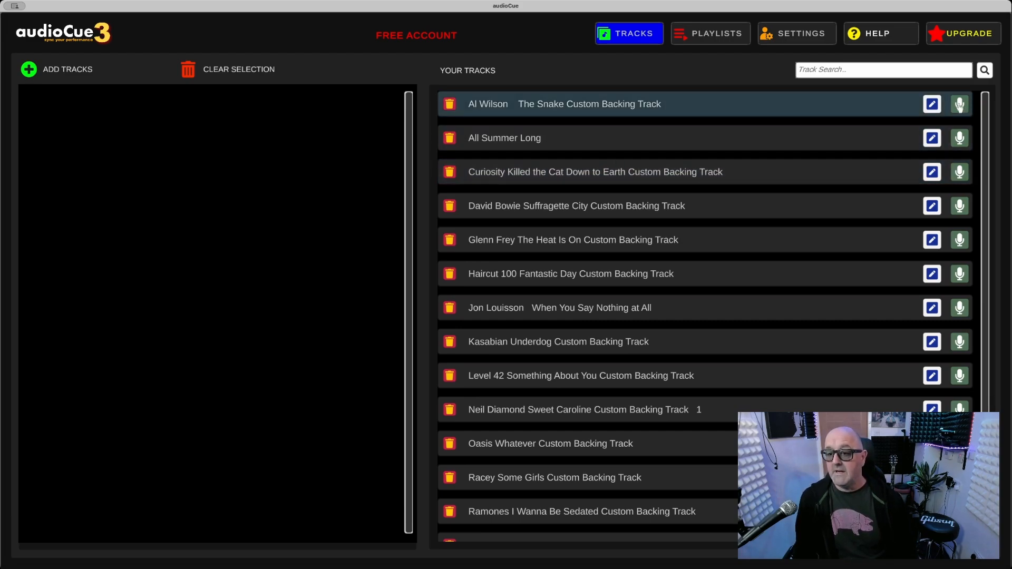
- Fetch The Snake lyrics for Al Wilson via Lyrics Finder and start an [intro] label at the top
{"action": "left_click", "coordinate": [930, 104]}
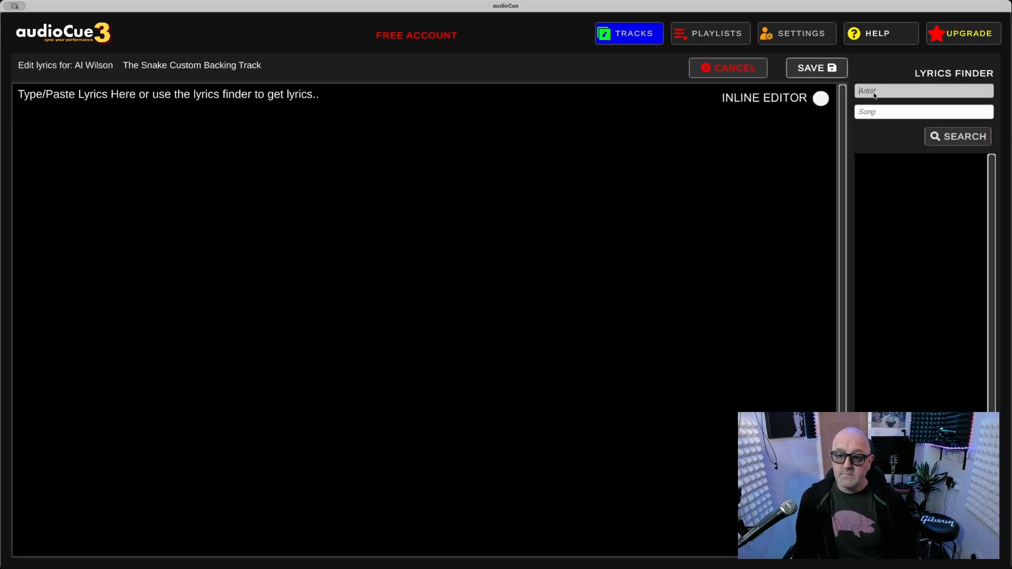
{"action": "type", "text": "Al Wilson"}
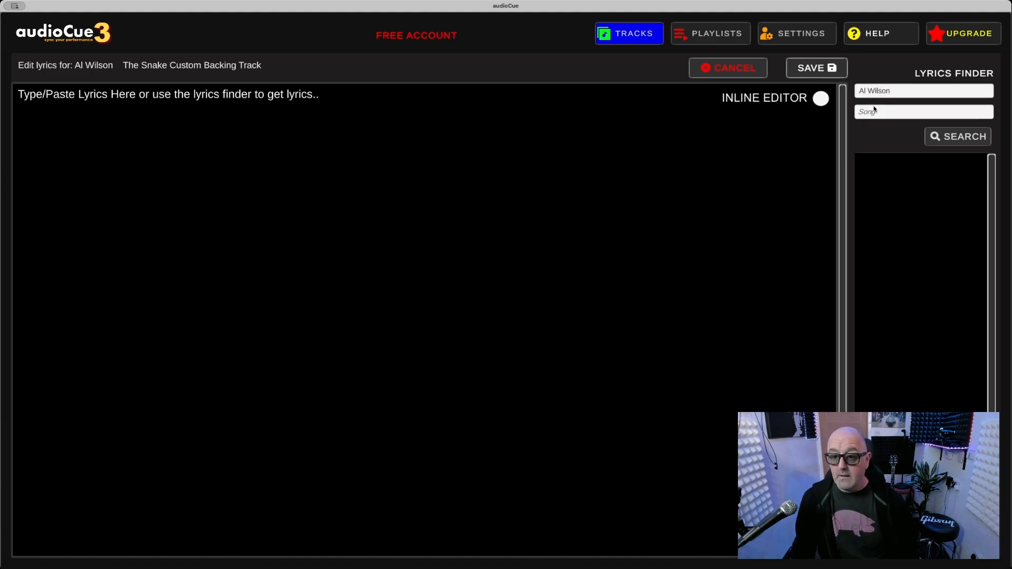
{"action": "type", "text": "The Snake"}
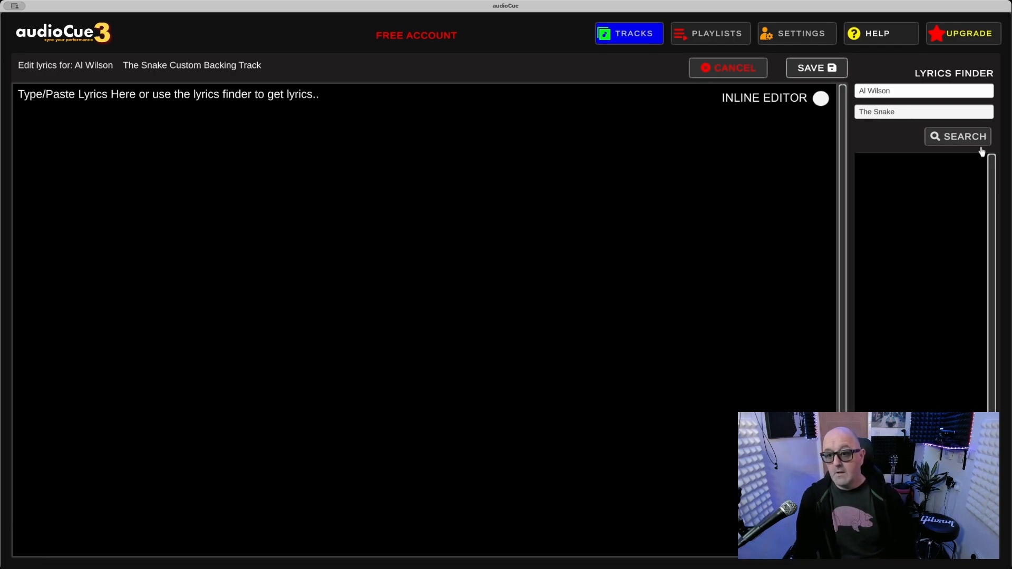
{"action": "left_click", "coordinate": [958, 136]}
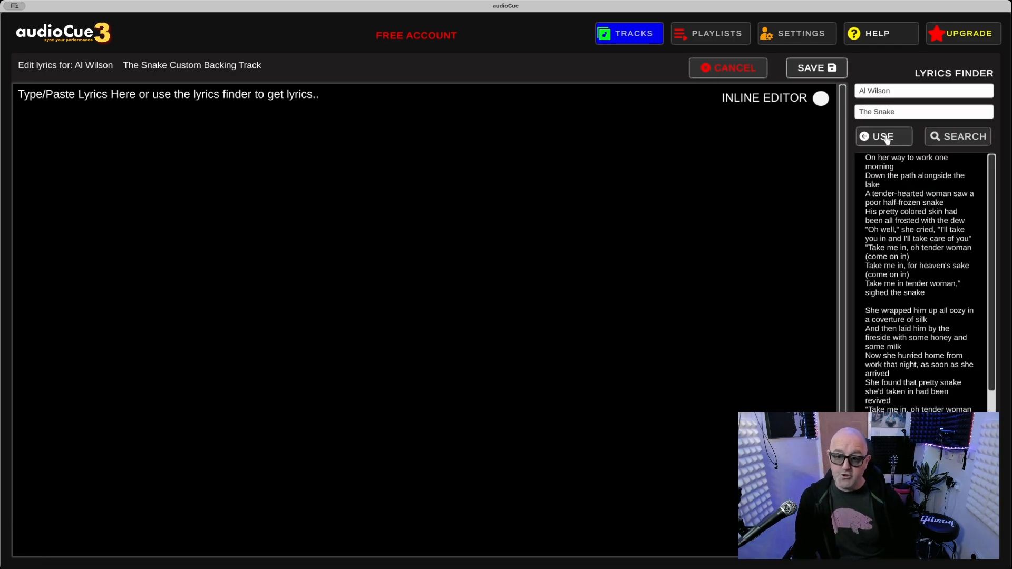
{"action": "left_click", "coordinate": [882, 136]}
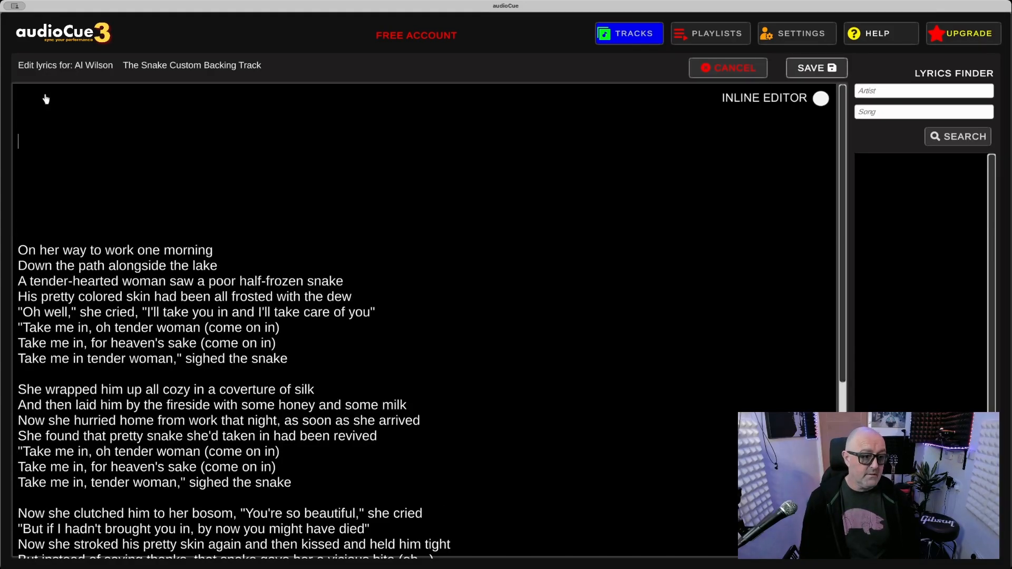
{"action": "type", "text": "[intro"}
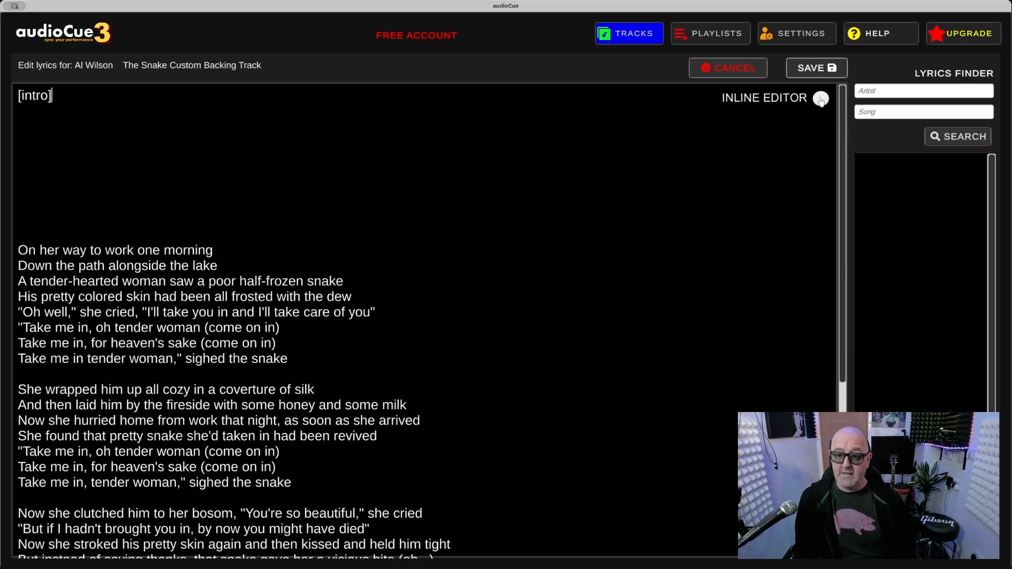
- Wrap the [intro] label in <color=yellow>…</color> markup, correcting the closing tag
{"action": "left_click", "coordinate": [820, 98]}
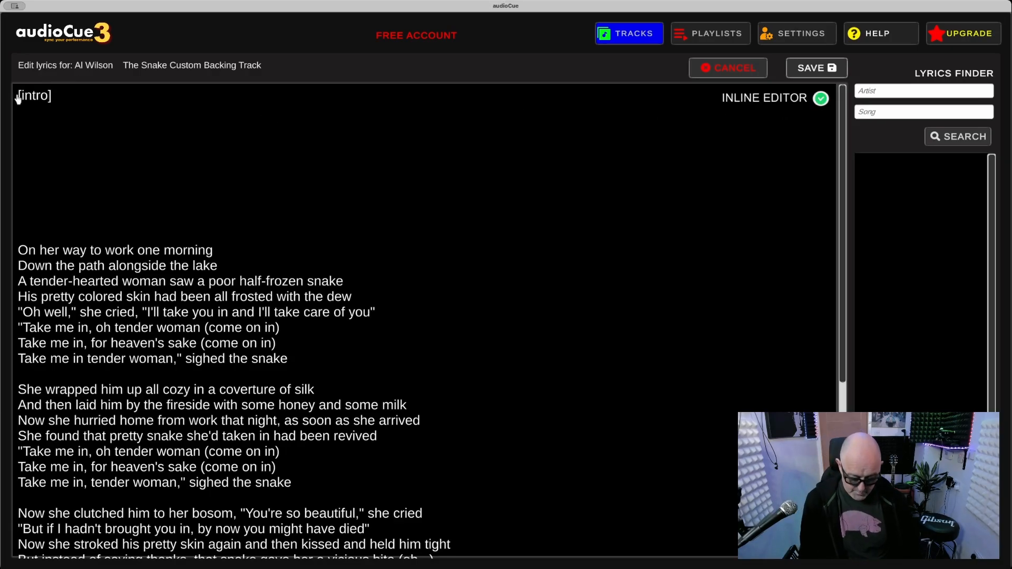
{"action": "type", "text": "<color="}
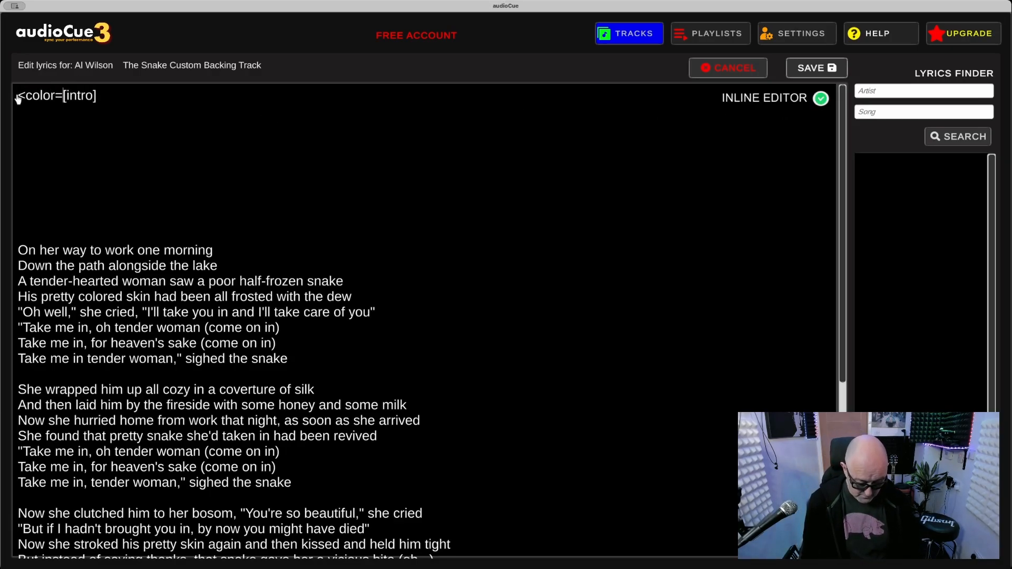
{"action": "type", "text": "yellow>"}
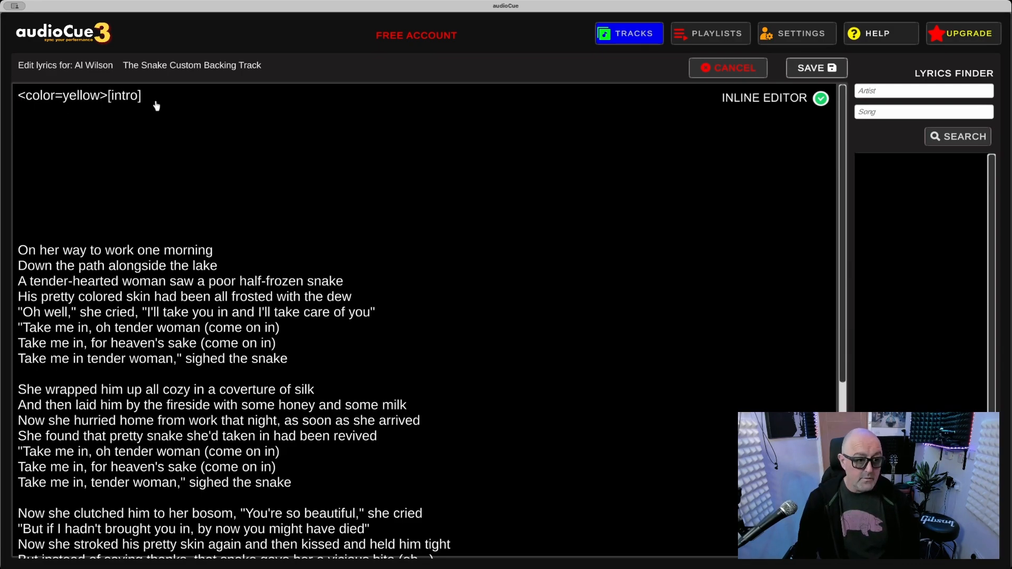
{"action": "type", "text": "/color>"}
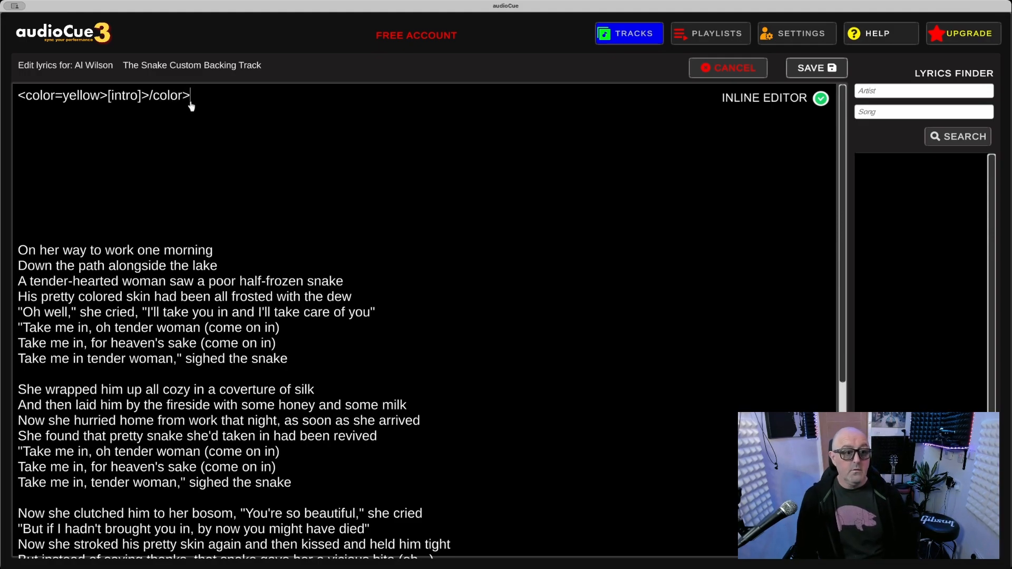
{"action": "left_click_drag", "start_coordinate": [190, 95], "coordinate": [139, 95]}
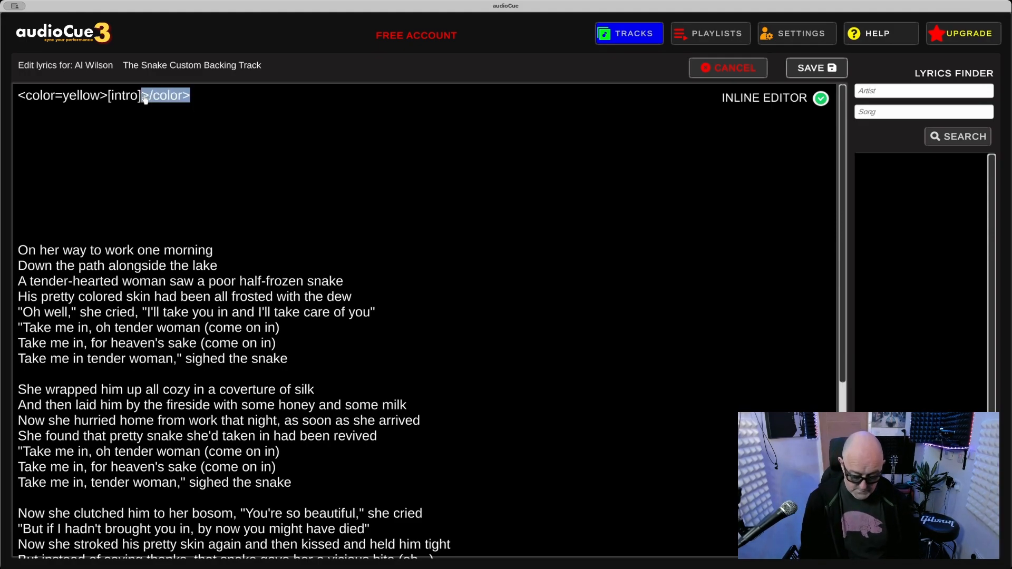
{"action": "key", "text": "Backspace"}
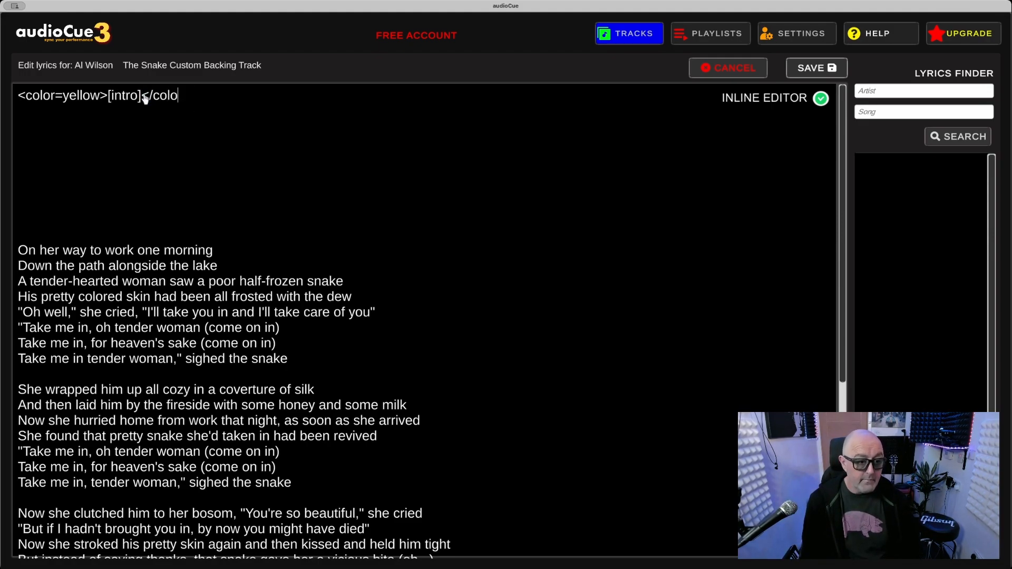
{"action": "type", "text": "r>"}
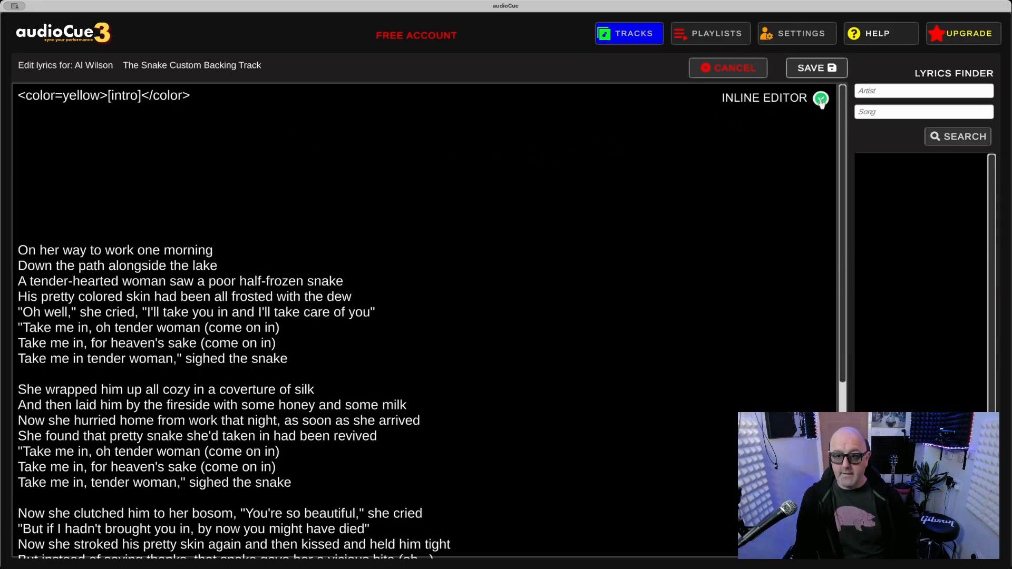
{"action": "left_click", "coordinate": [191, 95]}
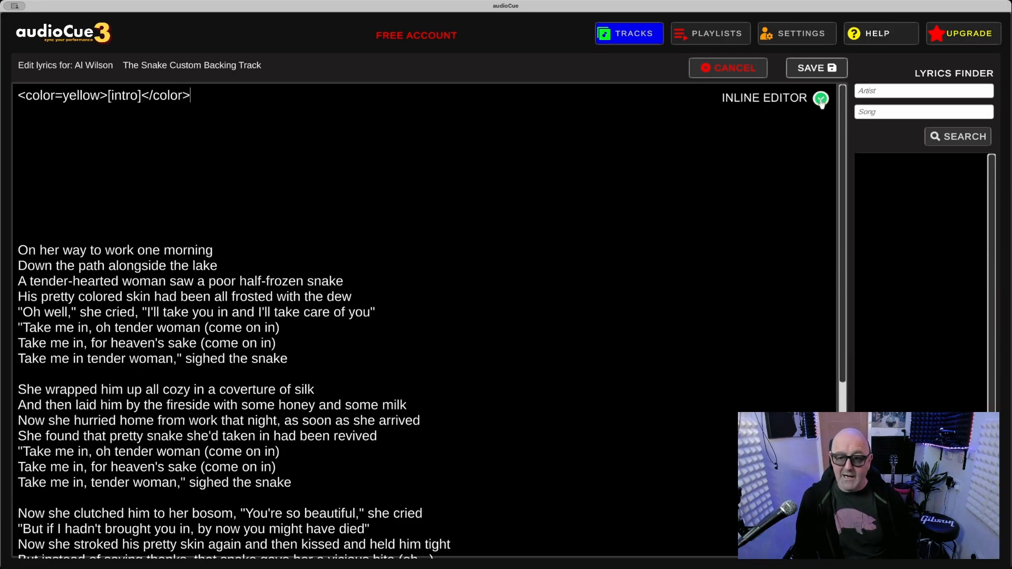
- Preview the yellow [intro] label and save the lyrics back to the track list
{"action": "left_click", "coordinate": [820, 98]}
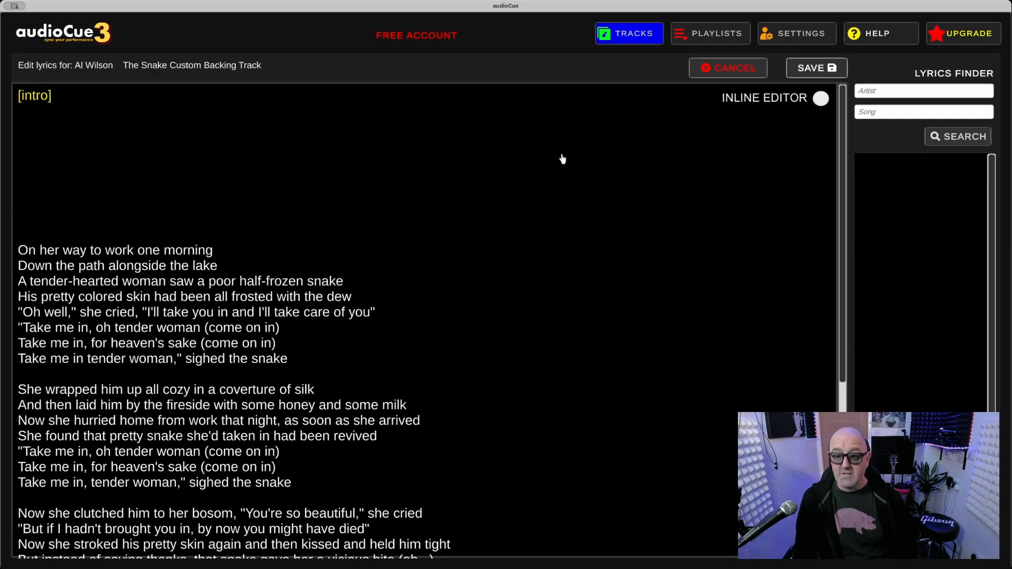
{"action": "left_click", "coordinate": [727, 67]}
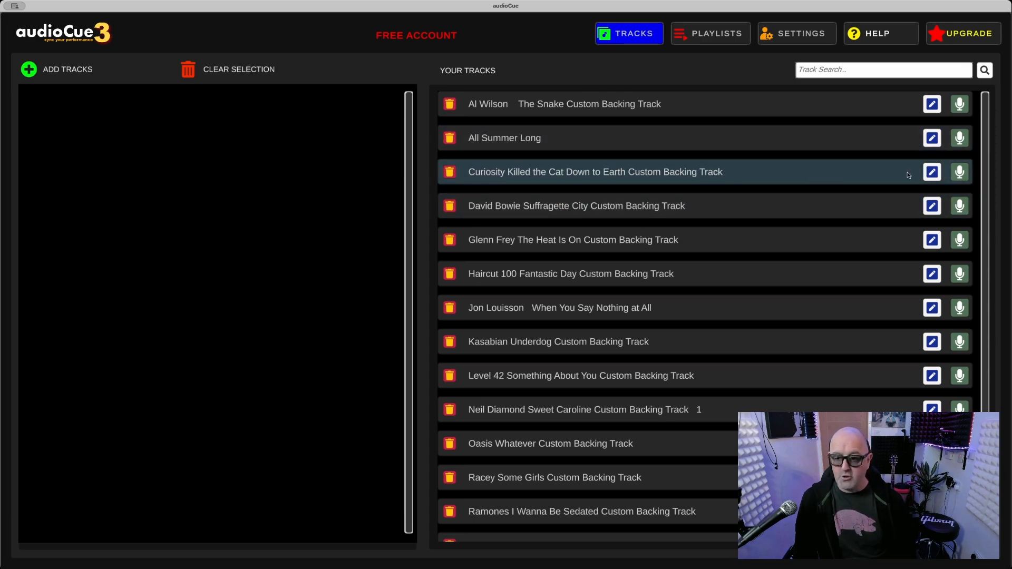
- Fetch Down to Earth lyrics for Curiosity Killed the Cat via Lyrics Finder into the editor
{"action": "left_click", "coordinate": [931, 172]}
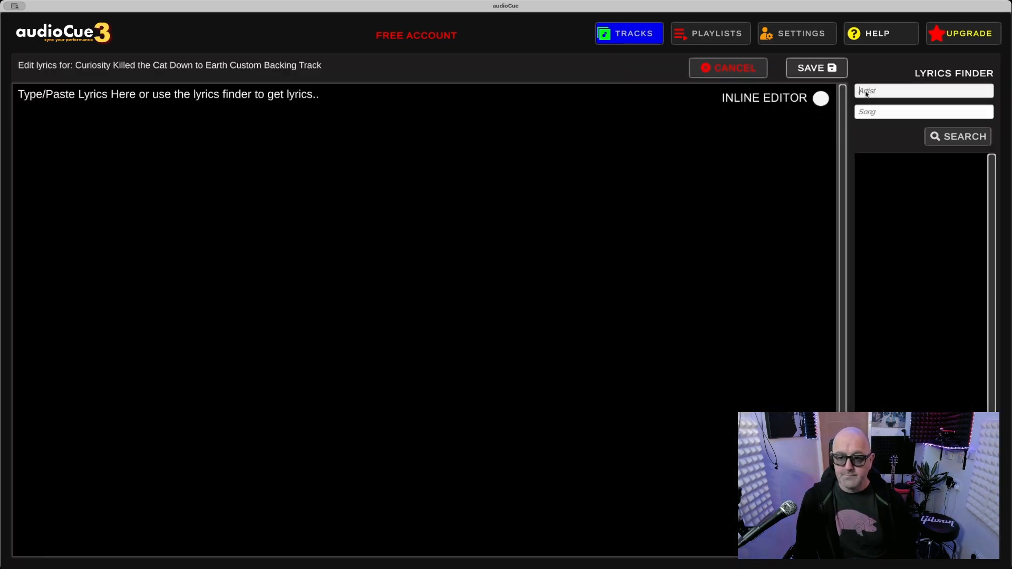
{"action": "type", "text": "Curiosity Killed Teh Cat"}
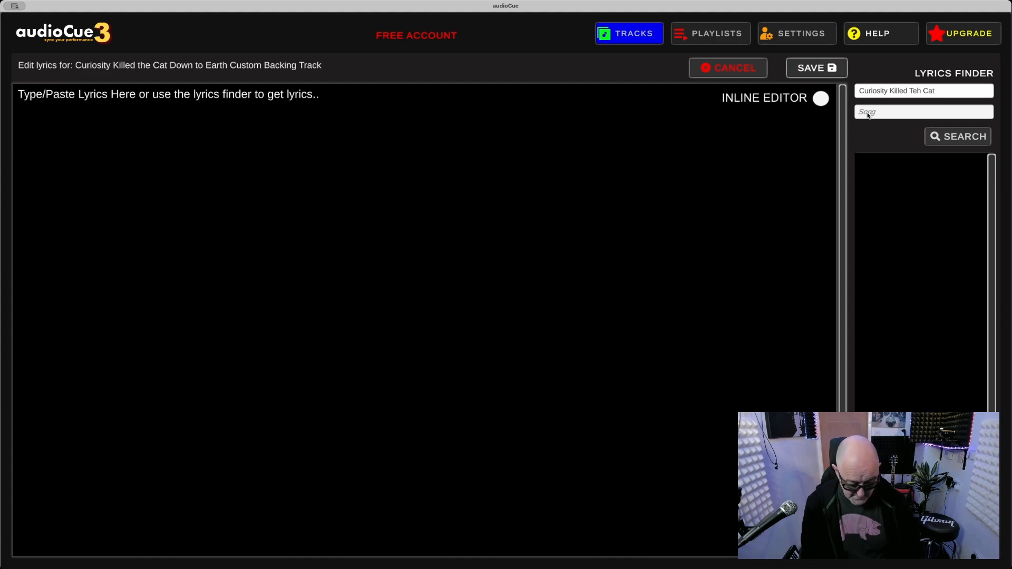
{"action": "type", "text": "Down To Earth"}
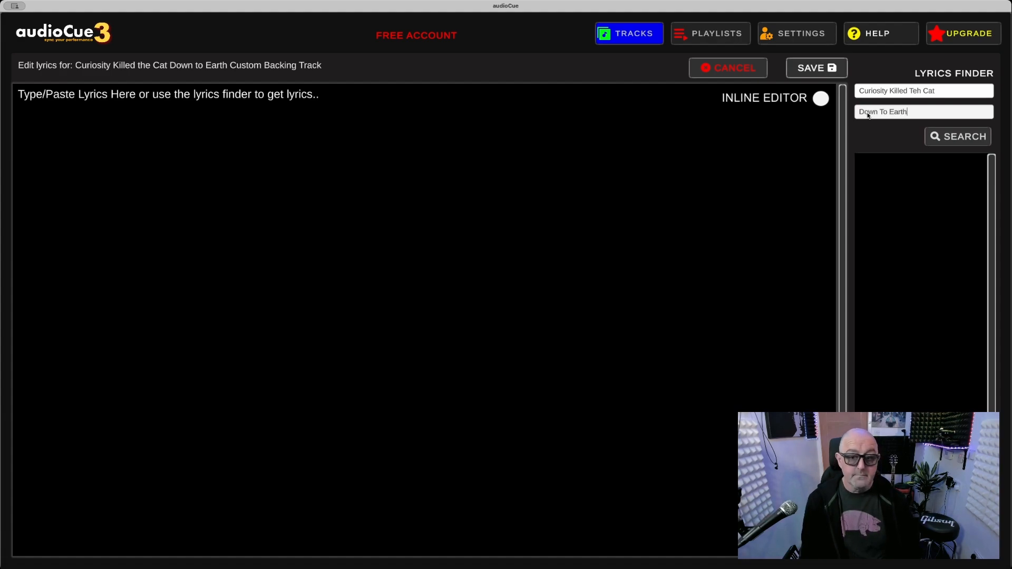
{"action": "left_click", "coordinate": [957, 136]}
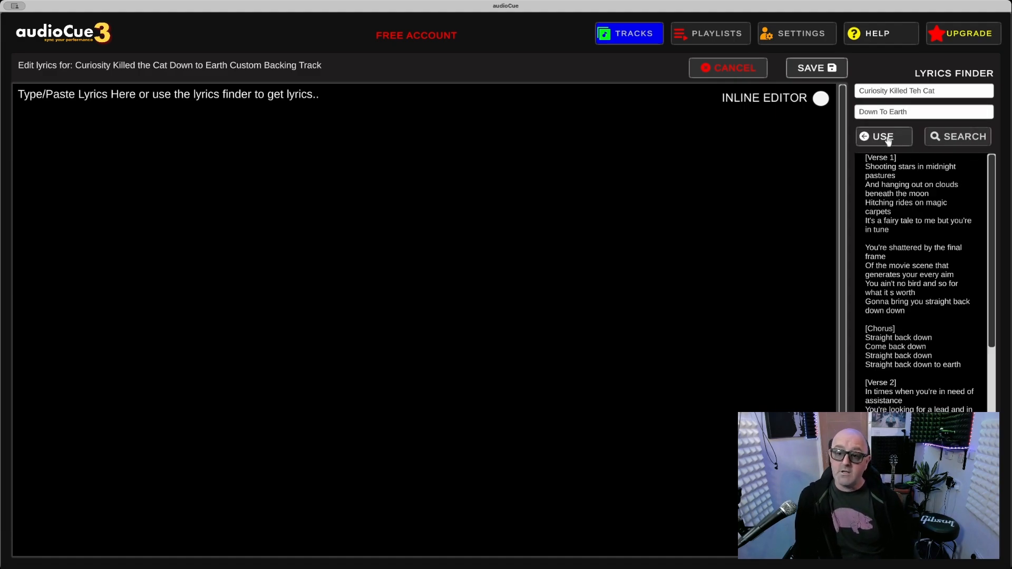
{"action": "left_click", "coordinate": [881, 136]}
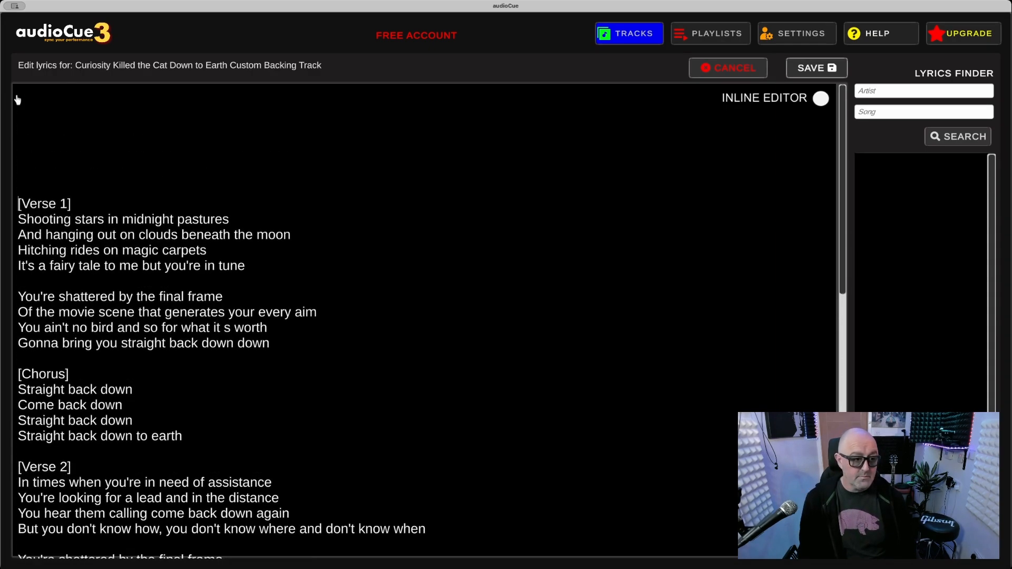
- Add an [Intro] label to the lyrics and save back to the track library
{"action": "scroll", "scroll_direction": "down", "scroll_amount": 3}
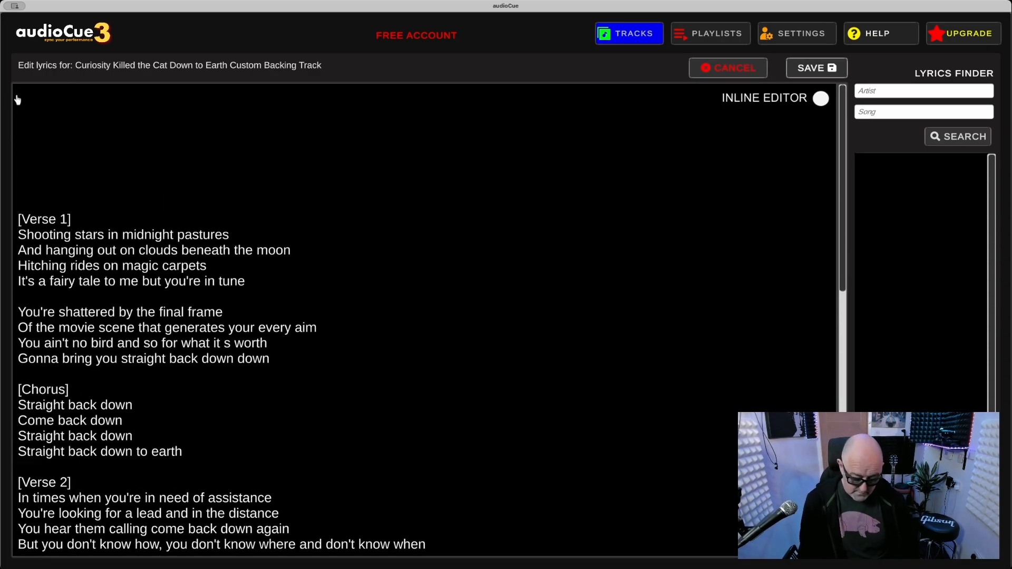
{"action": "type", "text": "[Intro"}
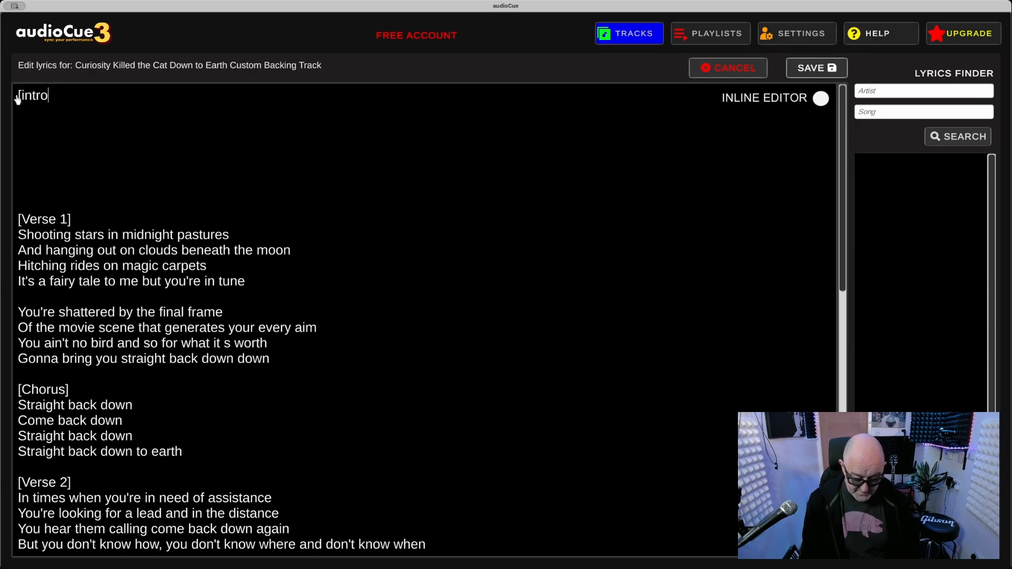
{"action": "type", "text": "]"}
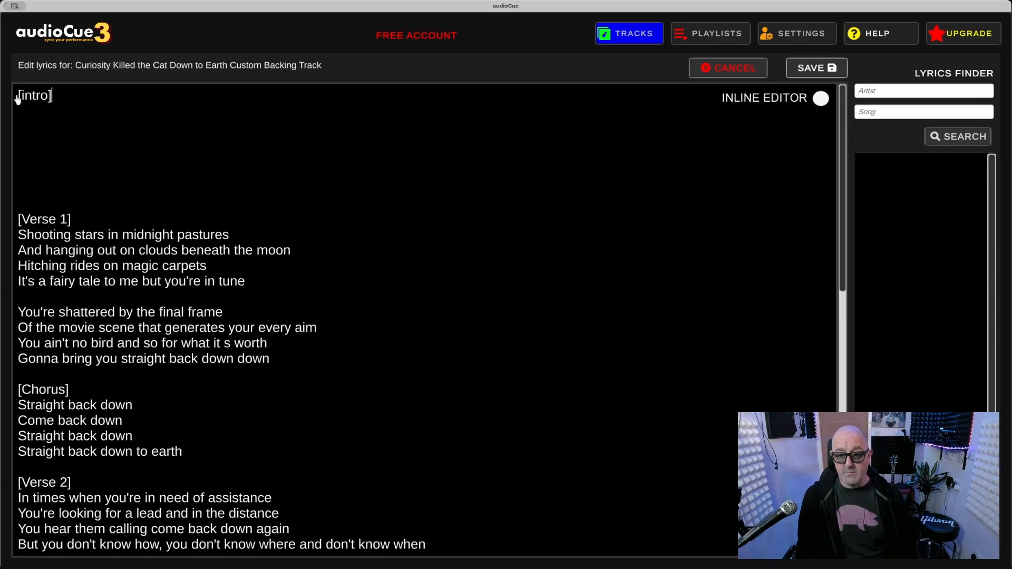
{"action": "mouse_move", "coordinate": [292, 198]}
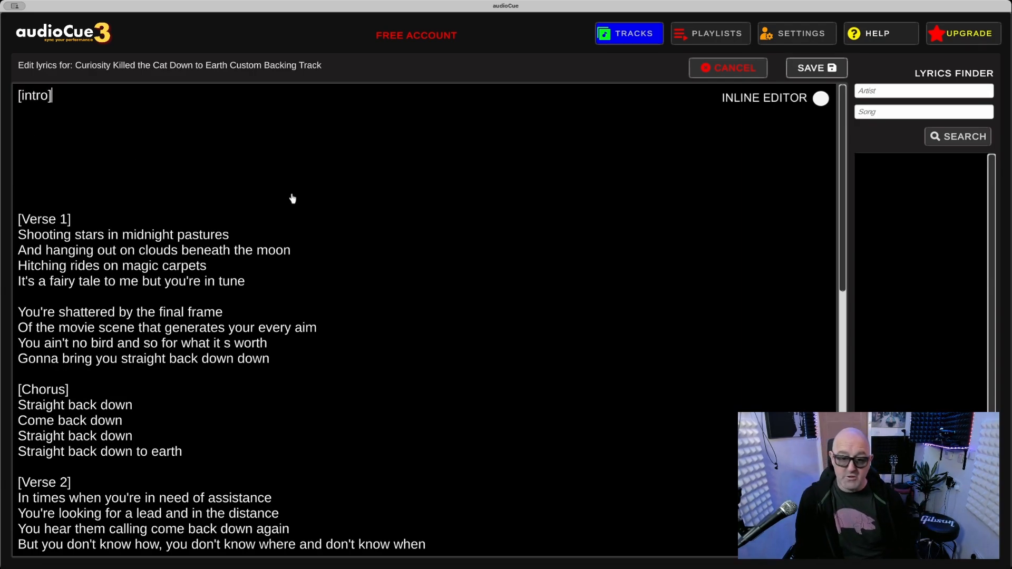
{"action": "left_click", "coordinate": [727, 67]}
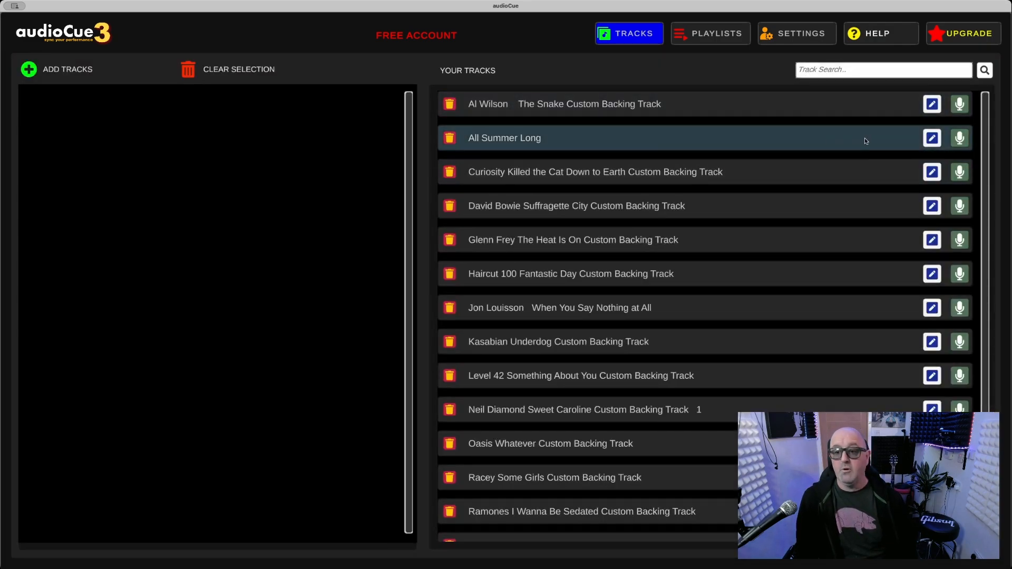
- Fetch Kid Rock's All Summer Long lyrics via Lyrics Finder and save them to the track
{"action": "left_click", "coordinate": [930, 137]}
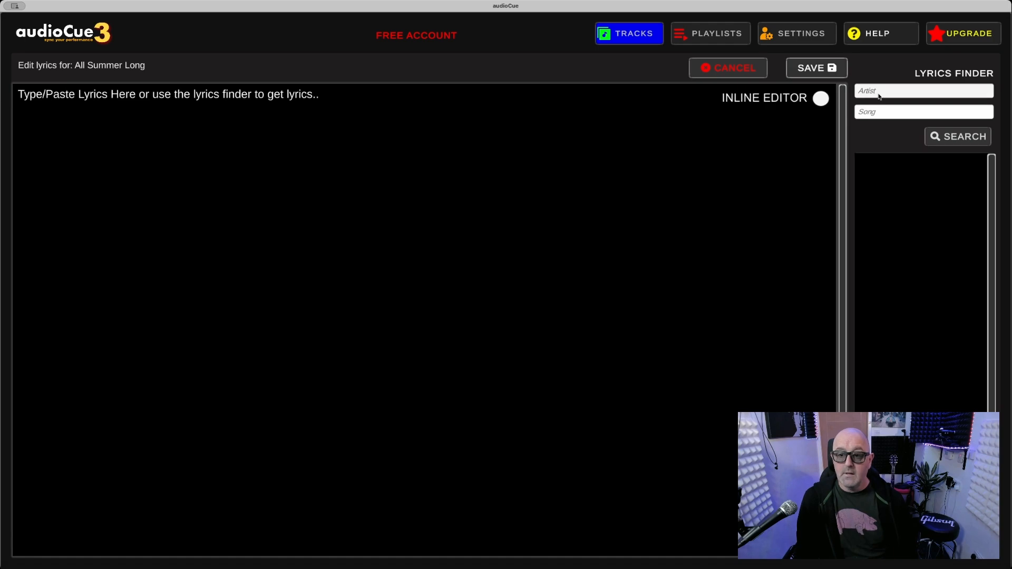
{"action": "type", "text": "kid rock"}
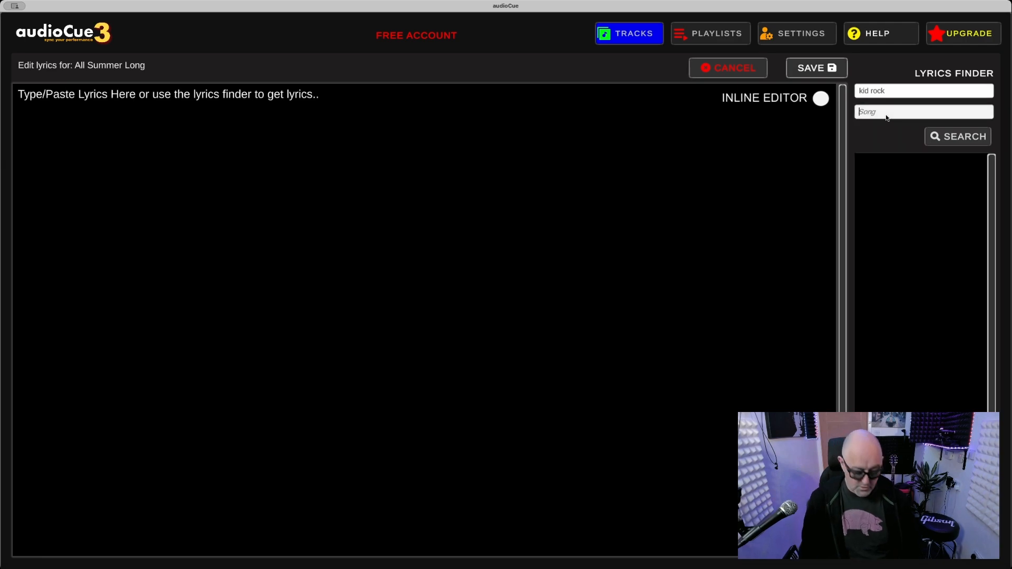
{"action": "type", "text": "all summer lo"}
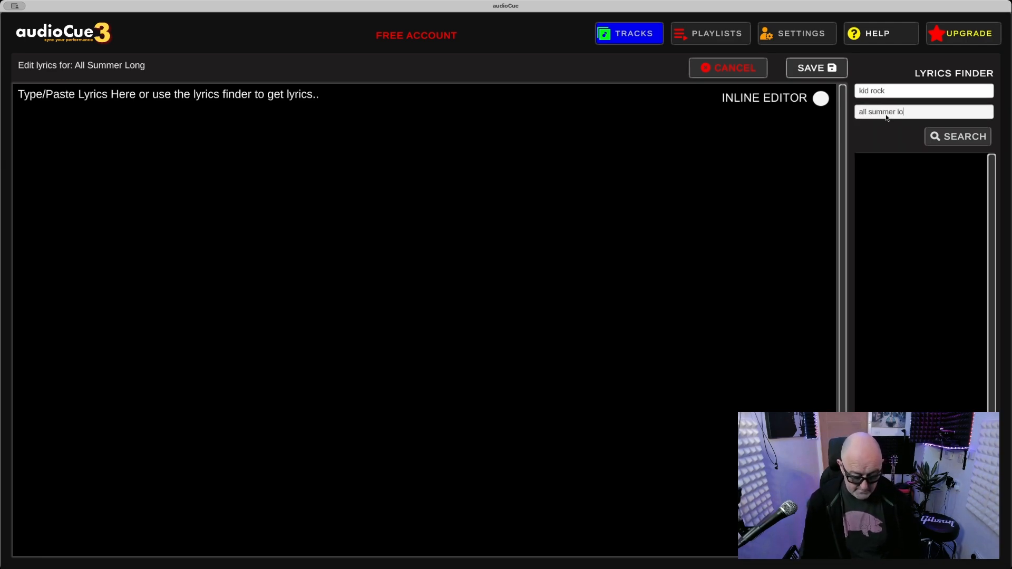
{"action": "left_click", "coordinate": [957, 136]}
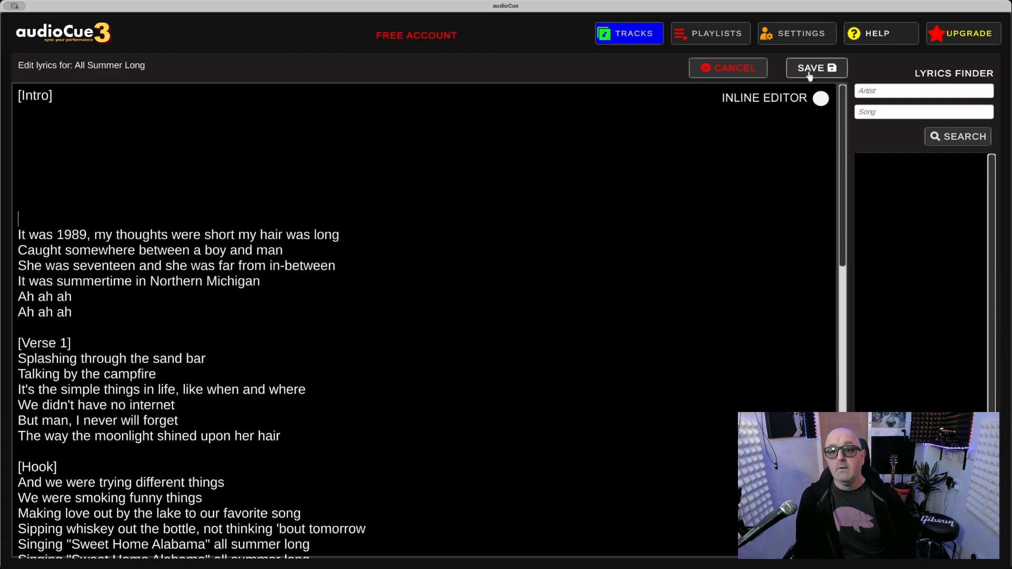
{"action": "left_click", "coordinate": [815, 67]}
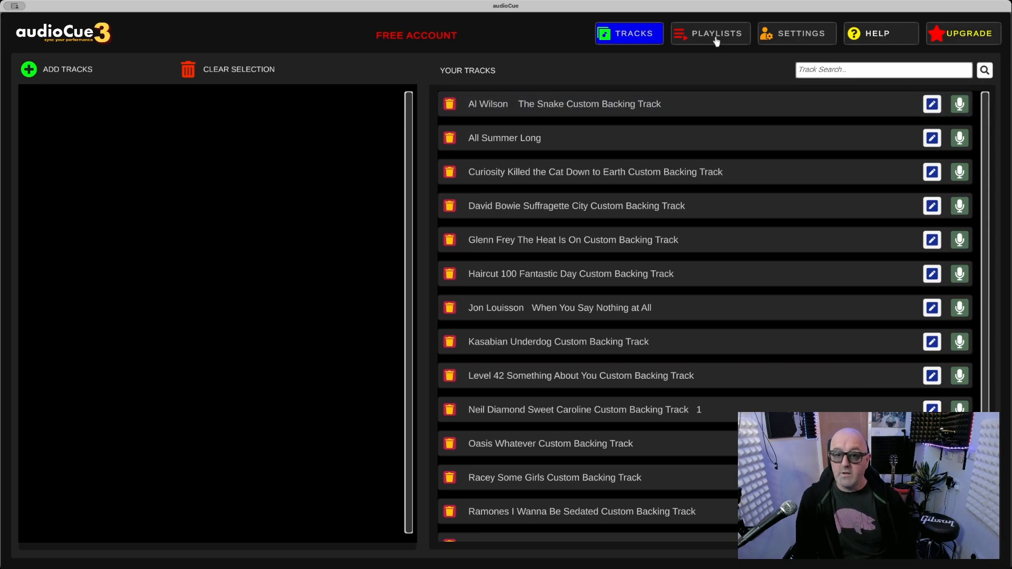
- Create and save a new empty playlist named 'my new playlist'
{"action": "left_click", "coordinate": [709, 33]}
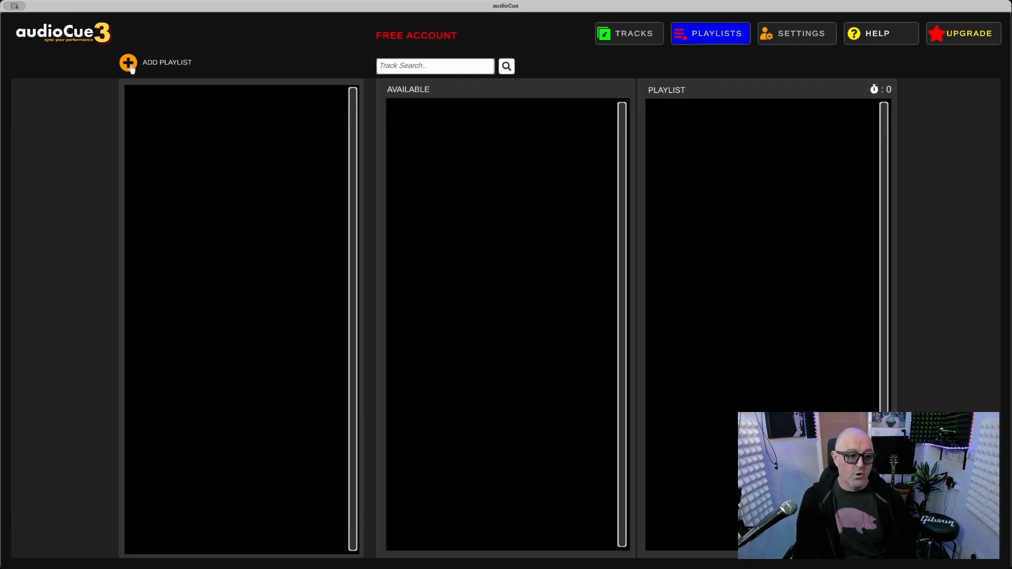
{"action": "left_click", "coordinate": [127, 63]}
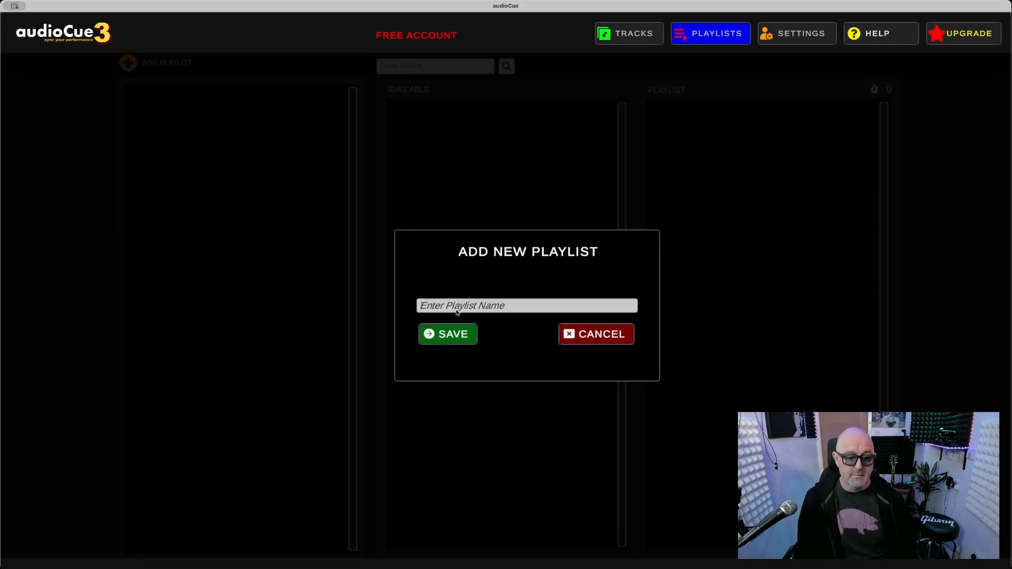
{"action": "type", "text": "my new play"}
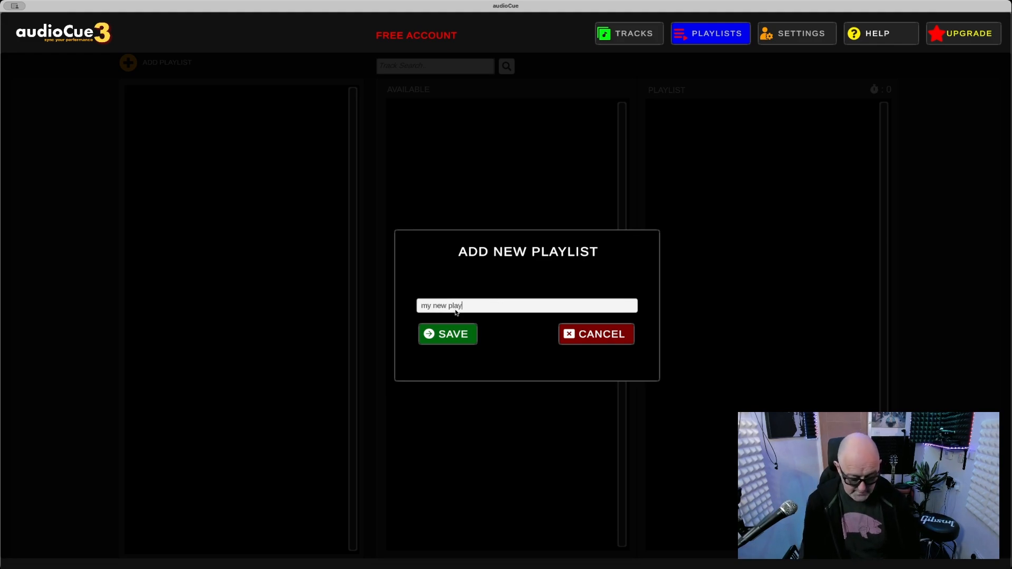
{"action": "type", "text": "list"}
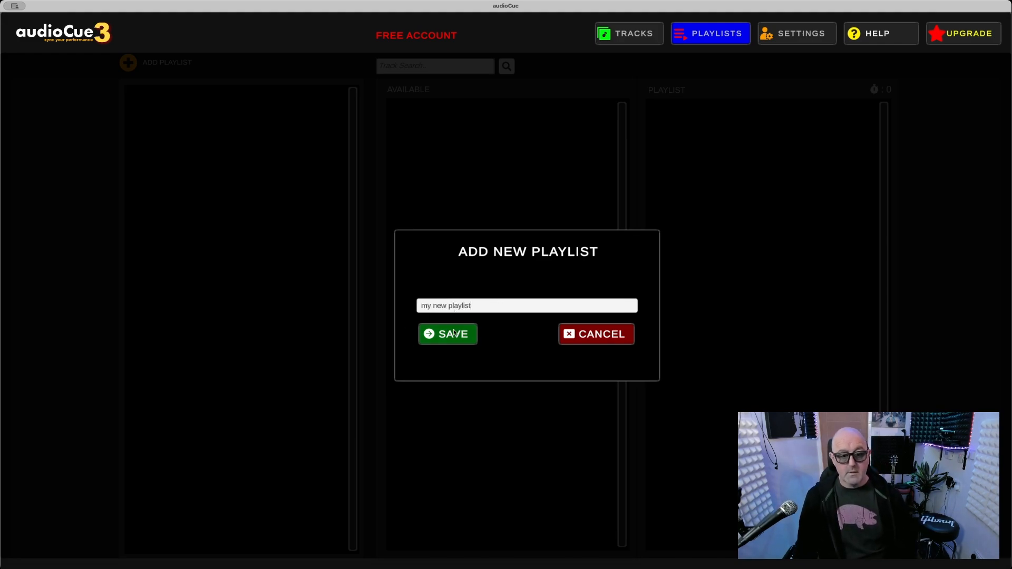
{"action": "left_click", "coordinate": [447, 334]}
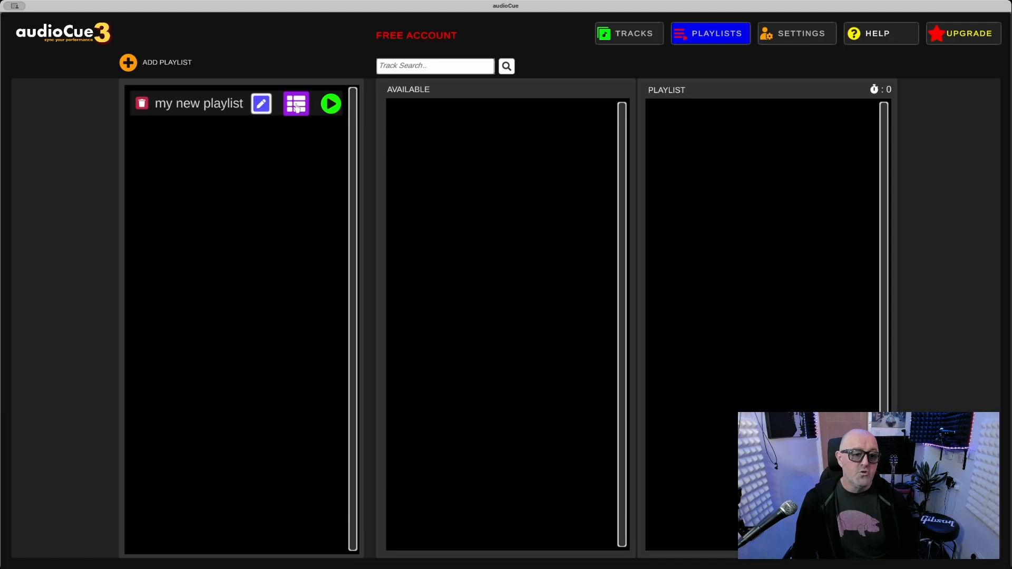
- Add The Snake, Curiosity Killed the Cat and All Summer Long from the Available list to the playlist
{"action": "left_click", "coordinate": [295, 104]}
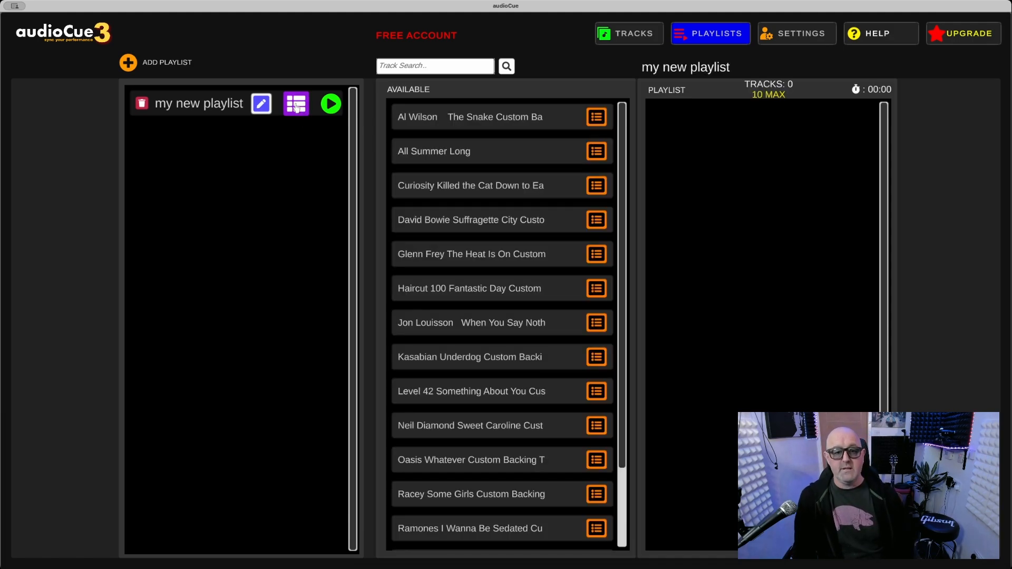
{"action": "left_click", "coordinate": [594, 117]}
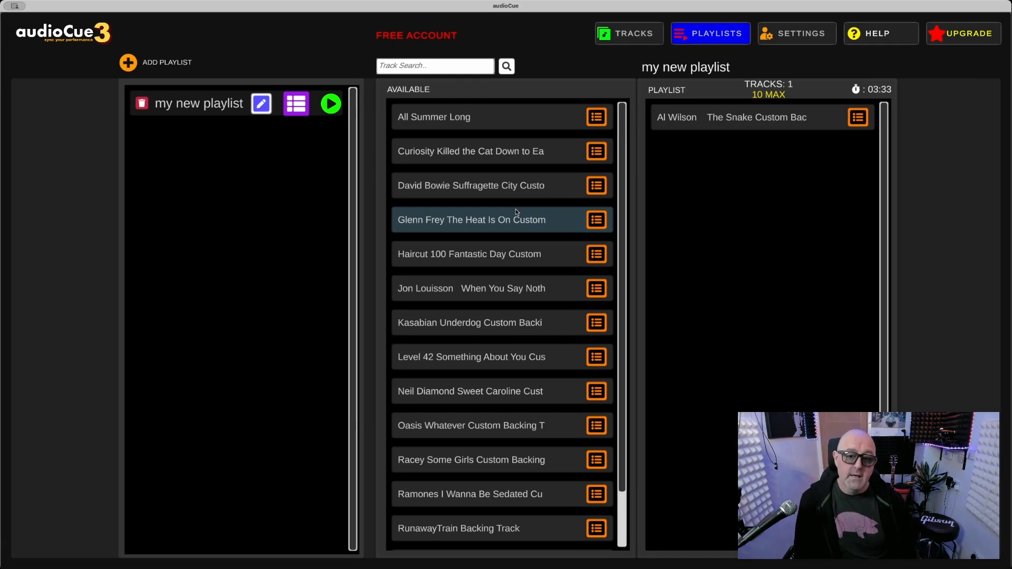
{"action": "left_click", "coordinate": [594, 150]}
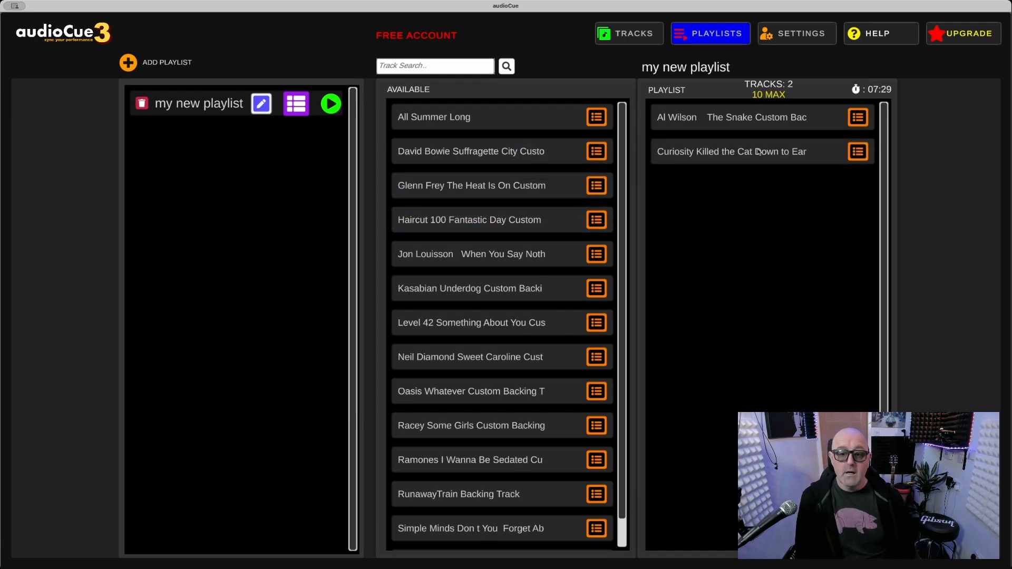
{"action": "left_click", "coordinate": [434, 117]}
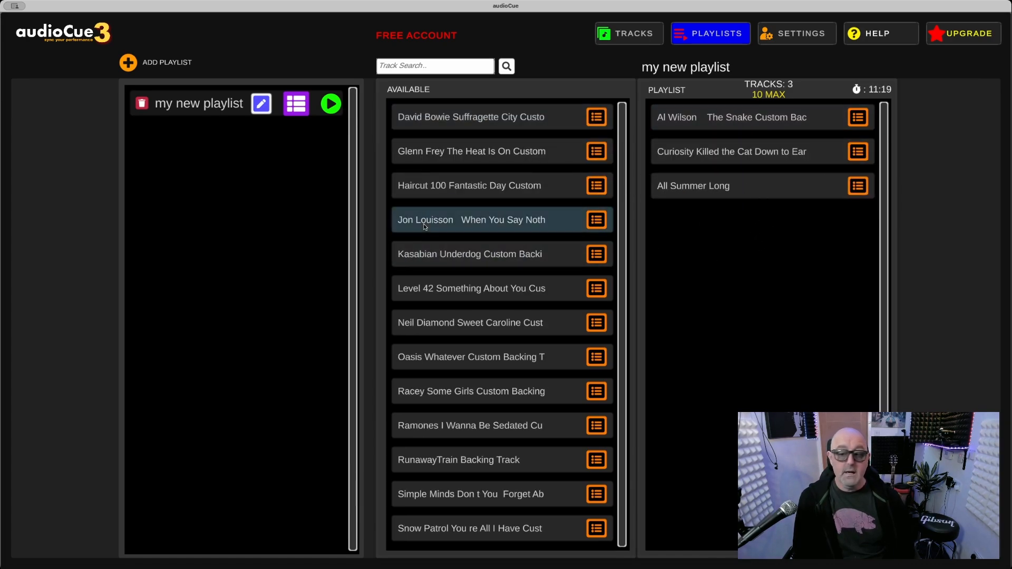
- Launch the playlist in the lyrics player and load The Snake with its lyrics
{"action": "left_click", "coordinate": [330, 103]}
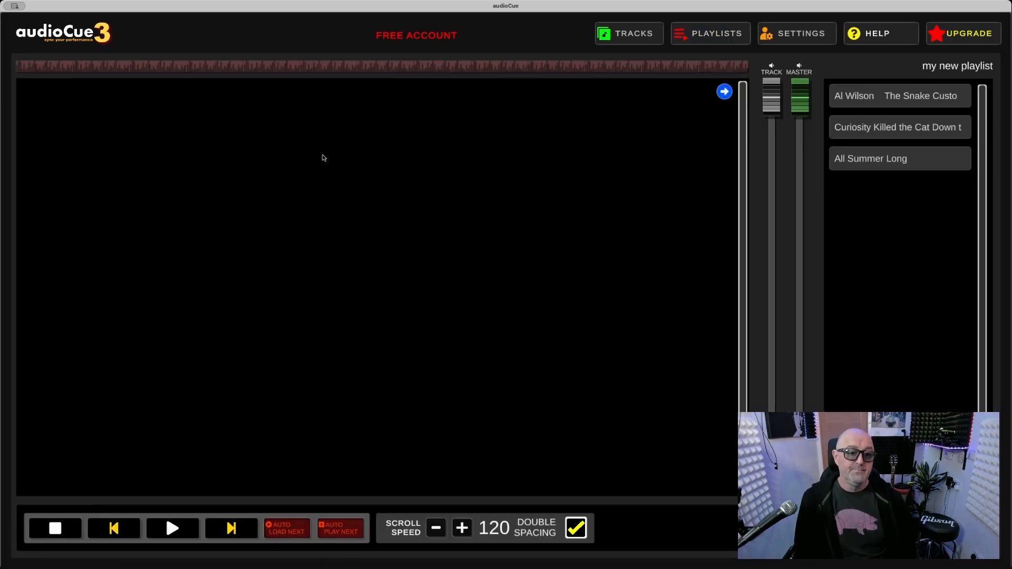
{"action": "mouse_move", "coordinate": [587, 267]}
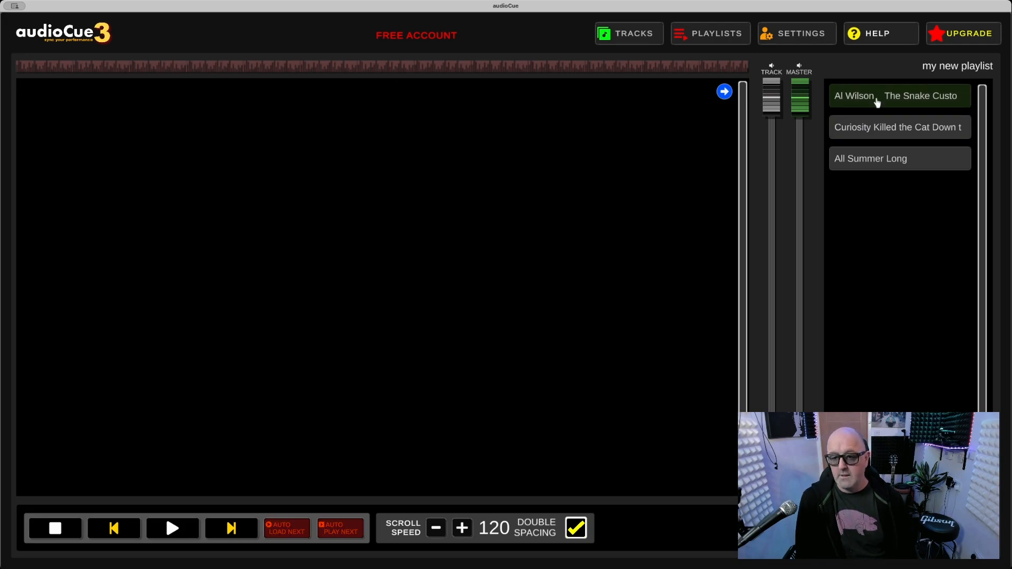
{"action": "left_click", "coordinate": [896, 96]}
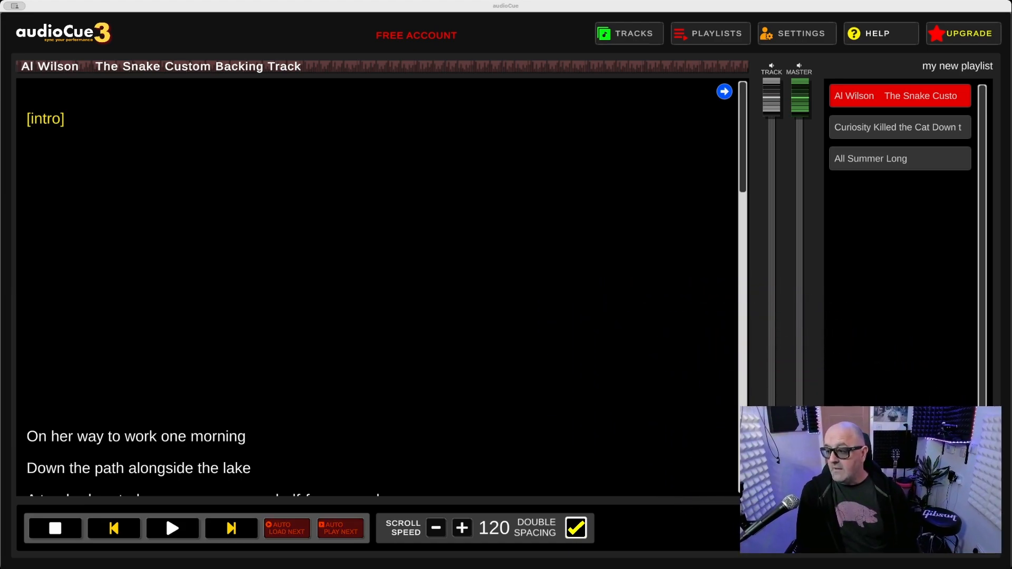
{"action": "mouse_move", "coordinate": [418, 322]}
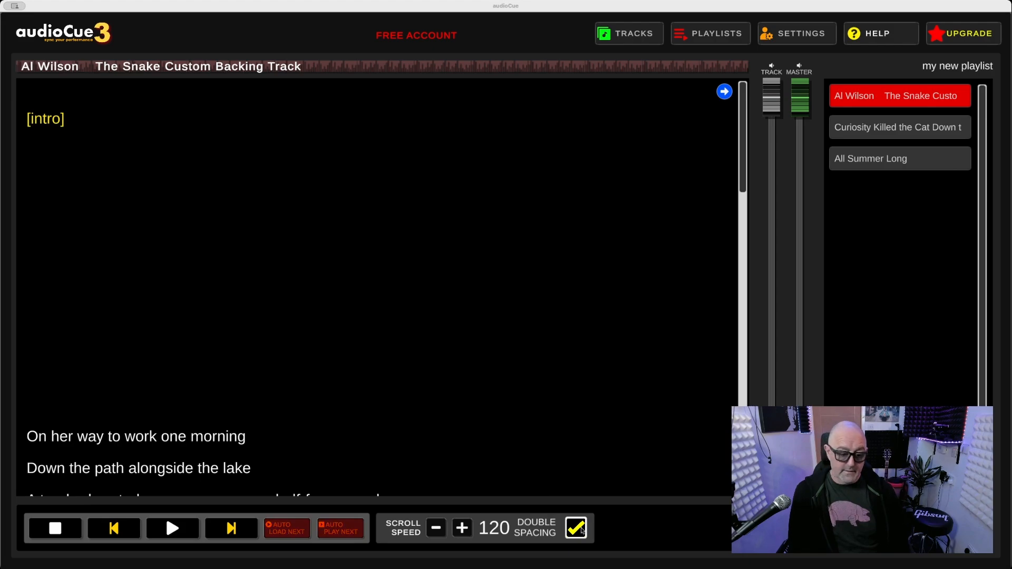
{"action": "mouse_move", "coordinate": [219, 328]}
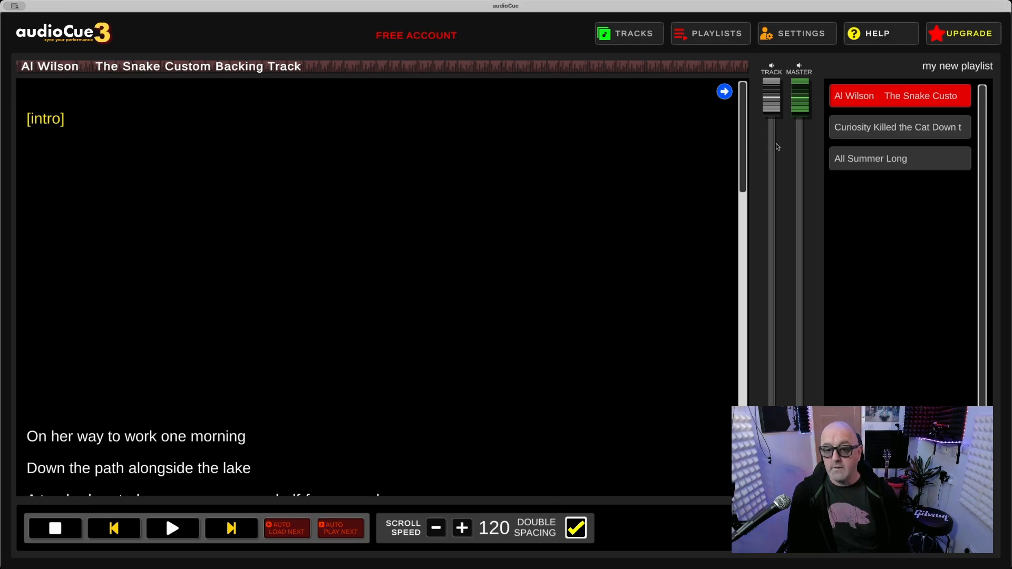
- Play The Snake with scrolling lyrics and pull the Track fader fully down
{"action": "left_click_drag", "start_coordinate": [771, 146], "coordinate": [772, 90]}
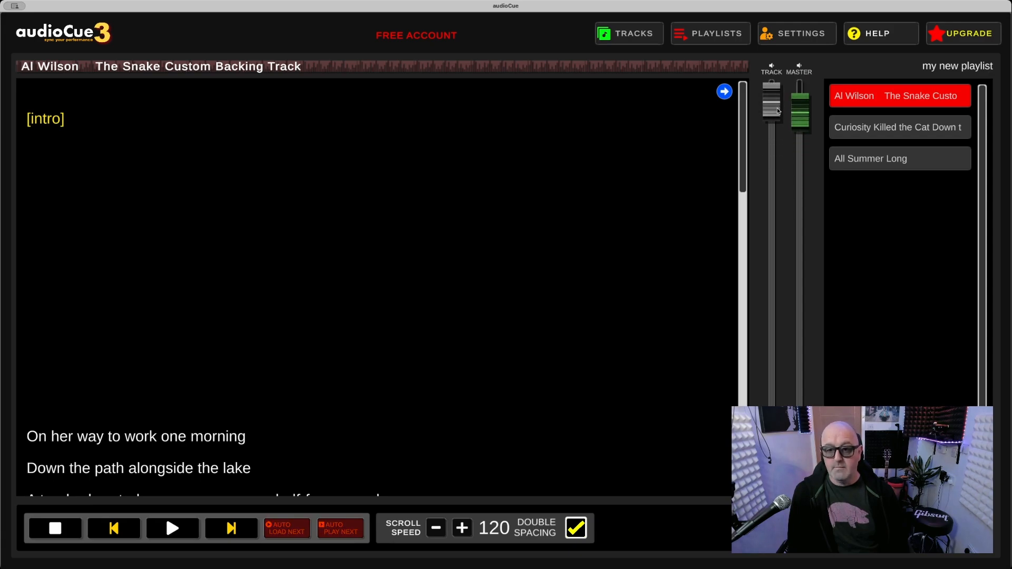
{"action": "left_click", "coordinate": [724, 90]}
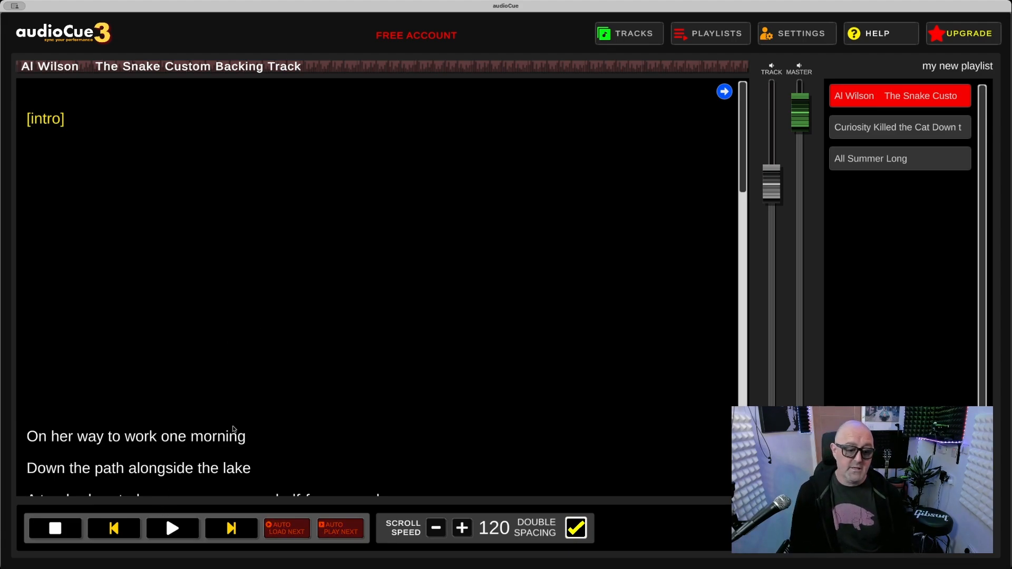
{"action": "mouse_move", "coordinate": [476, 310]}
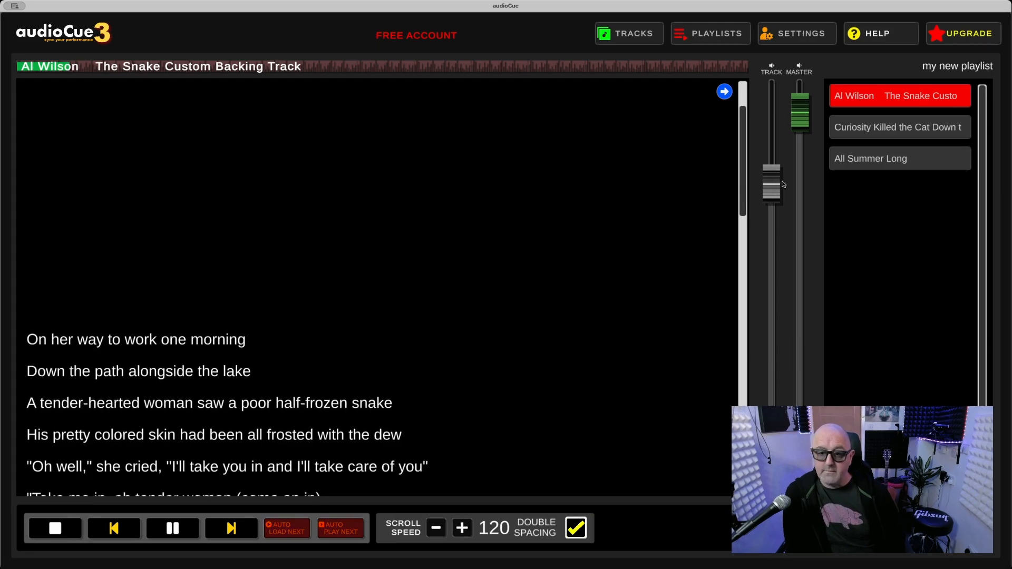
{"action": "left_click_drag", "start_coordinate": [772, 182], "coordinate": [772, 403]}
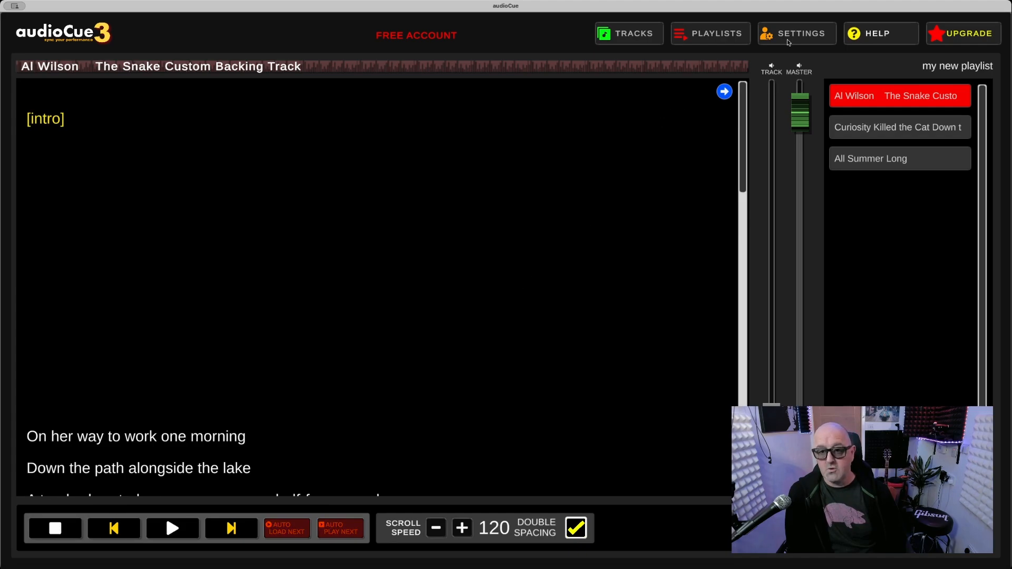
- Set lyrics font to Liberation, enlarge the font size, and choose black text on white background
{"action": "left_click", "coordinate": [796, 32]}
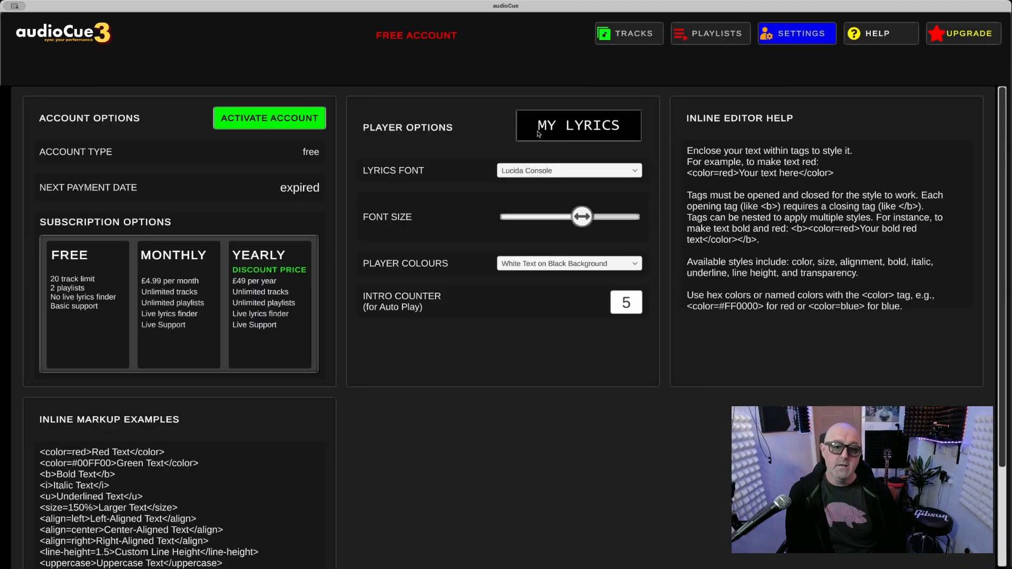
{"action": "left_click", "coordinate": [568, 171]}
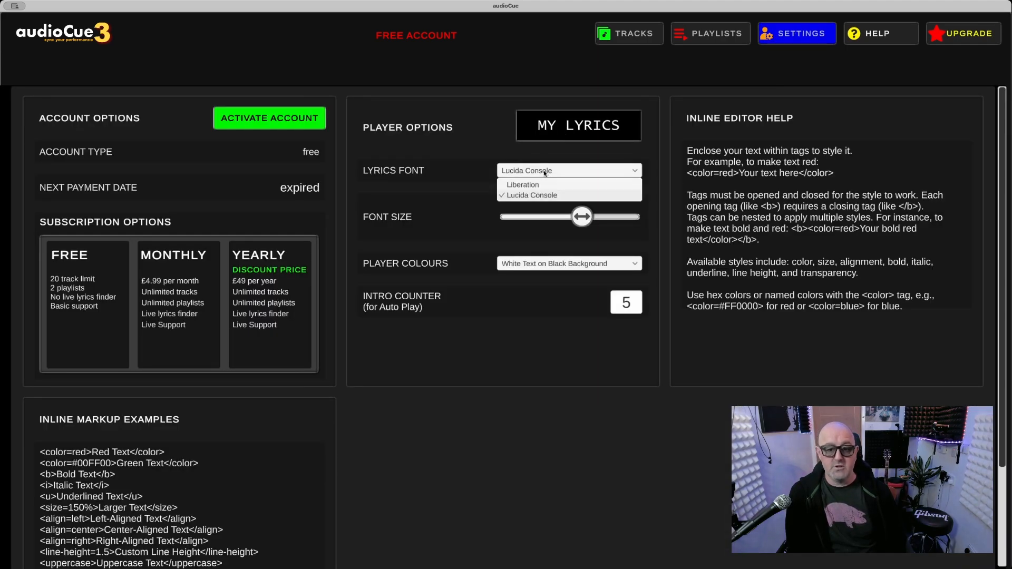
{"action": "left_click", "coordinate": [522, 184]}
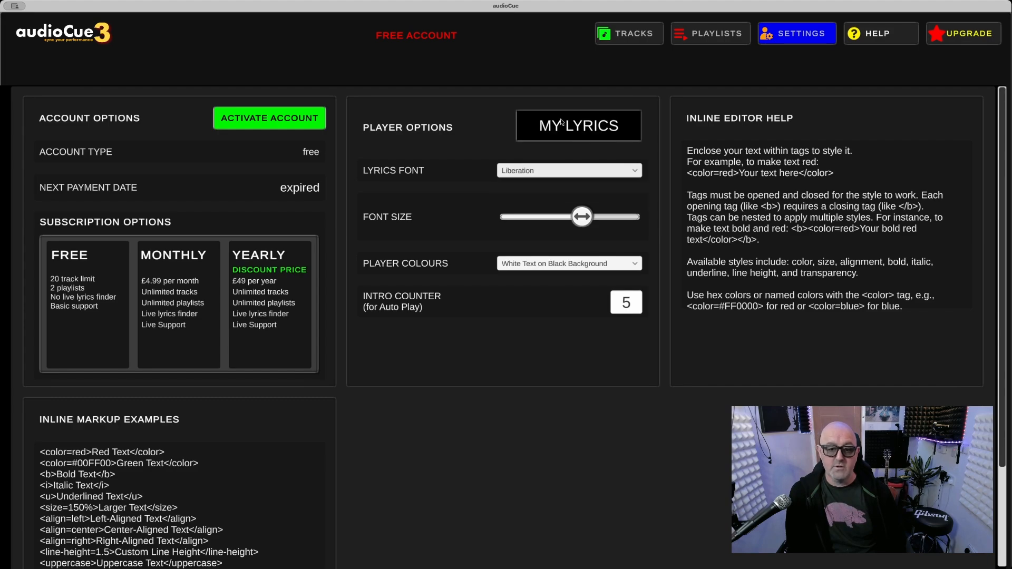
{"action": "left_click_drag", "start_coordinate": [581, 216], "coordinate": [602, 216]}
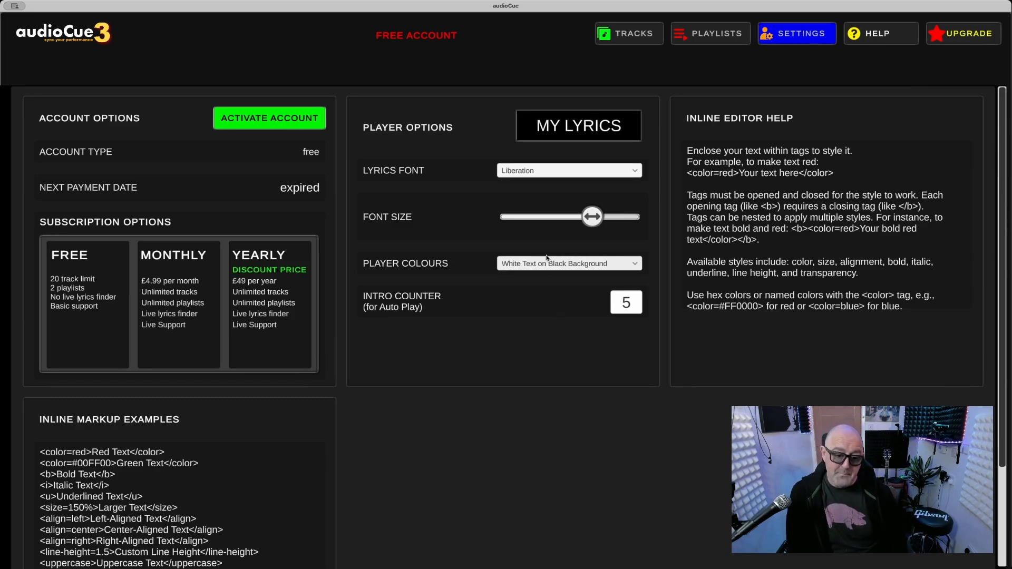
{"action": "left_click", "coordinate": [568, 264]}
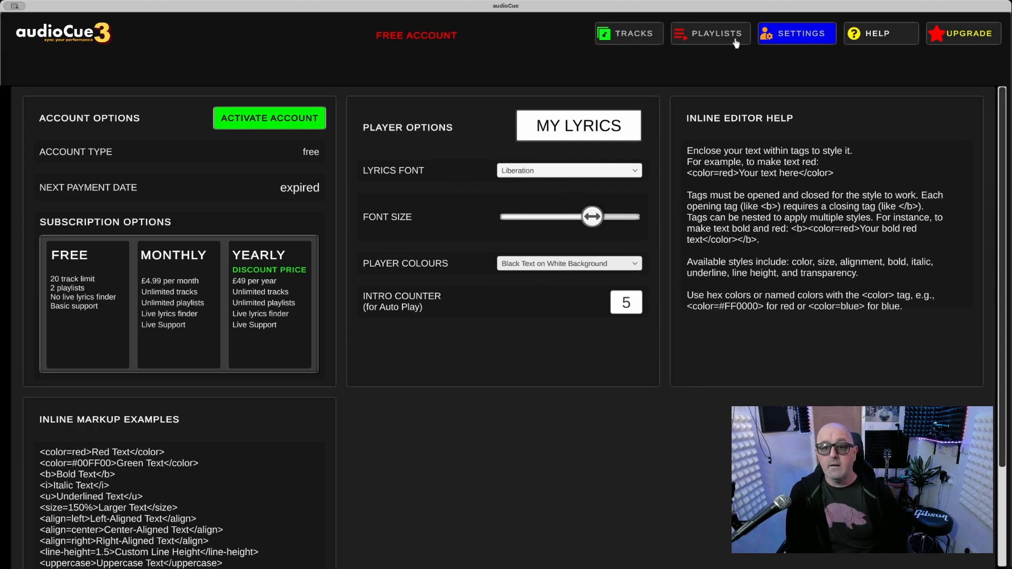
- Return to the playlist player and load the Snake track, then the Curiosity track
{"action": "left_click", "coordinate": [709, 32]}
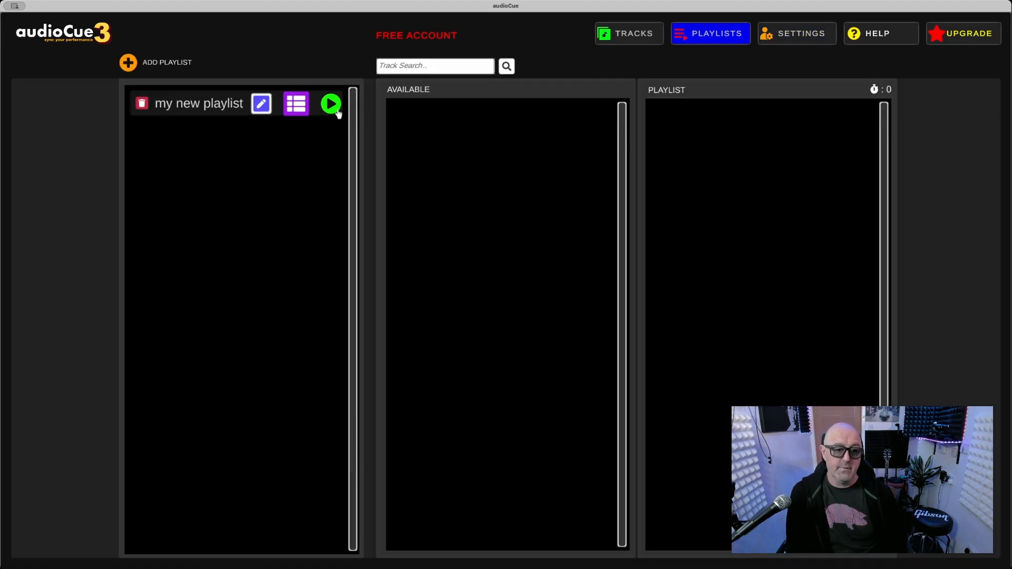
{"action": "left_click", "coordinate": [296, 104]}
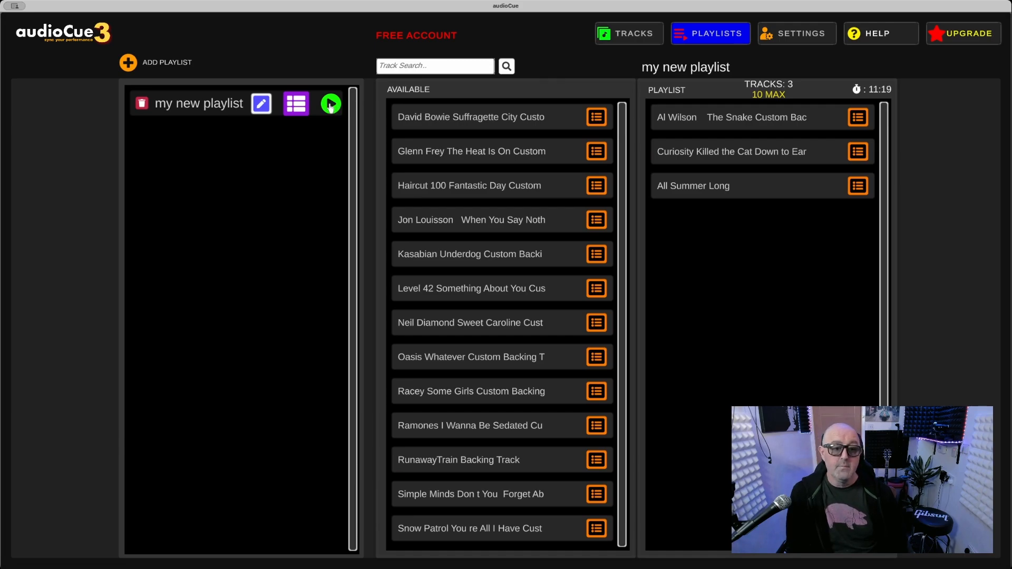
{"action": "left_click", "coordinate": [330, 103]}
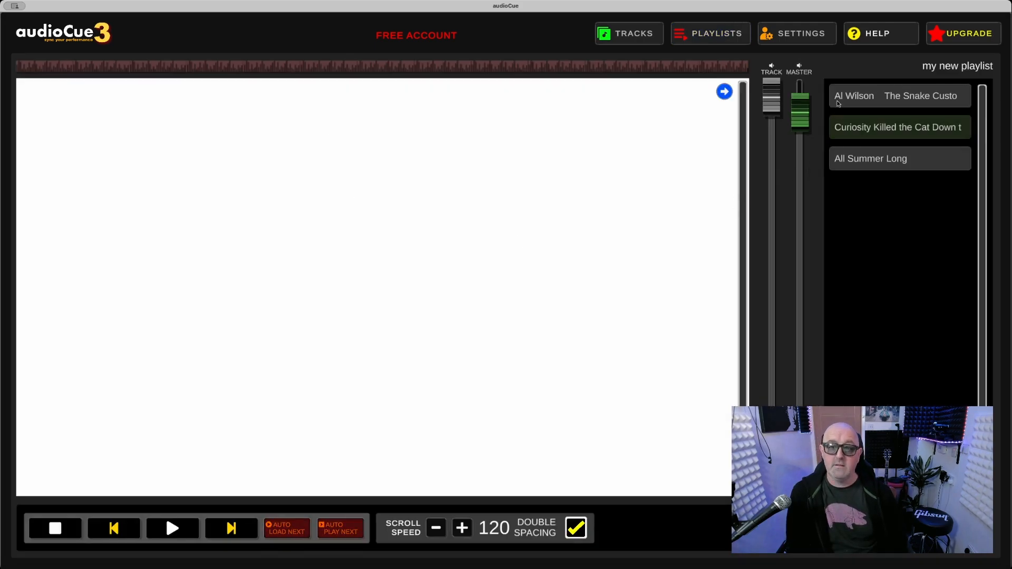
{"action": "left_click", "coordinate": [896, 96]}
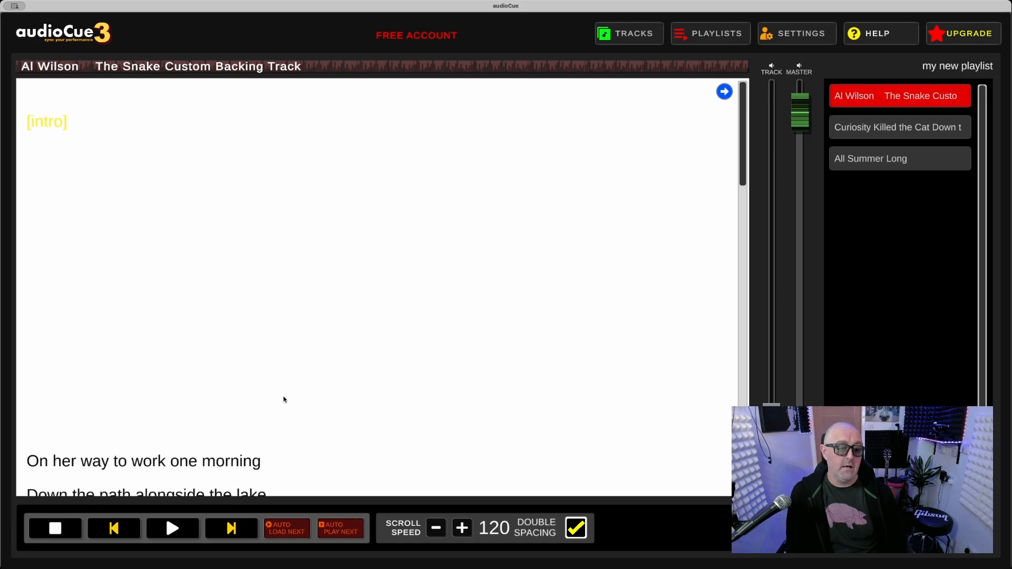
{"action": "left_click", "coordinate": [897, 126]}
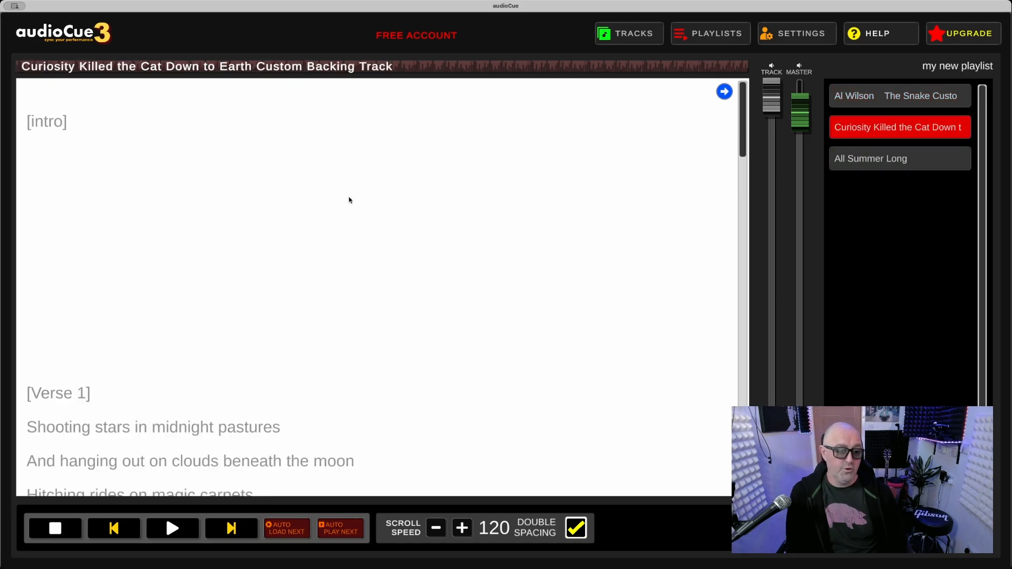
- Play Curiosity Killed the Cat's Down to Earth lyrics, then stop back at [intro]
{"action": "left_click", "coordinate": [172, 528]}
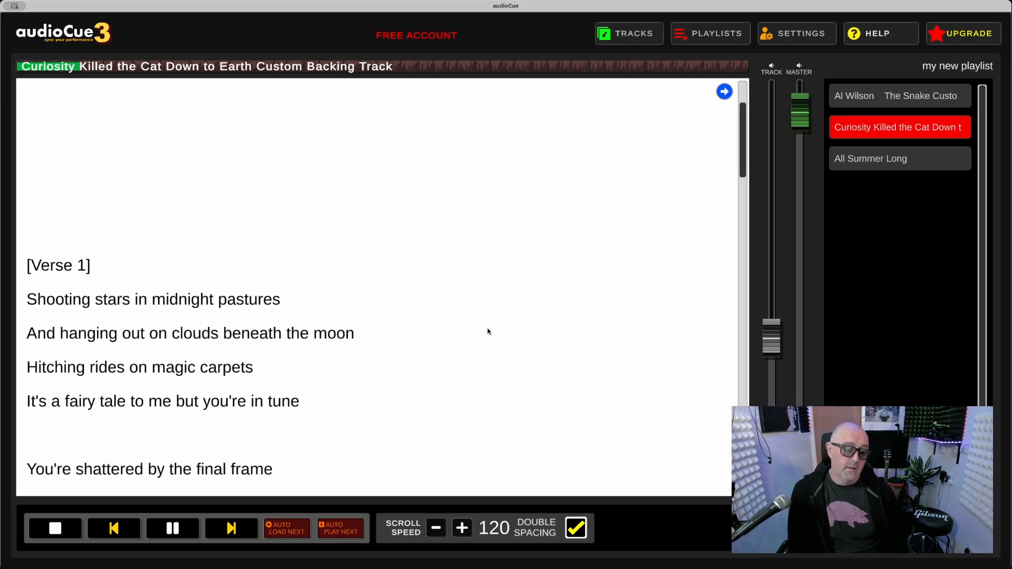
{"action": "left_click", "coordinate": [172, 528]}
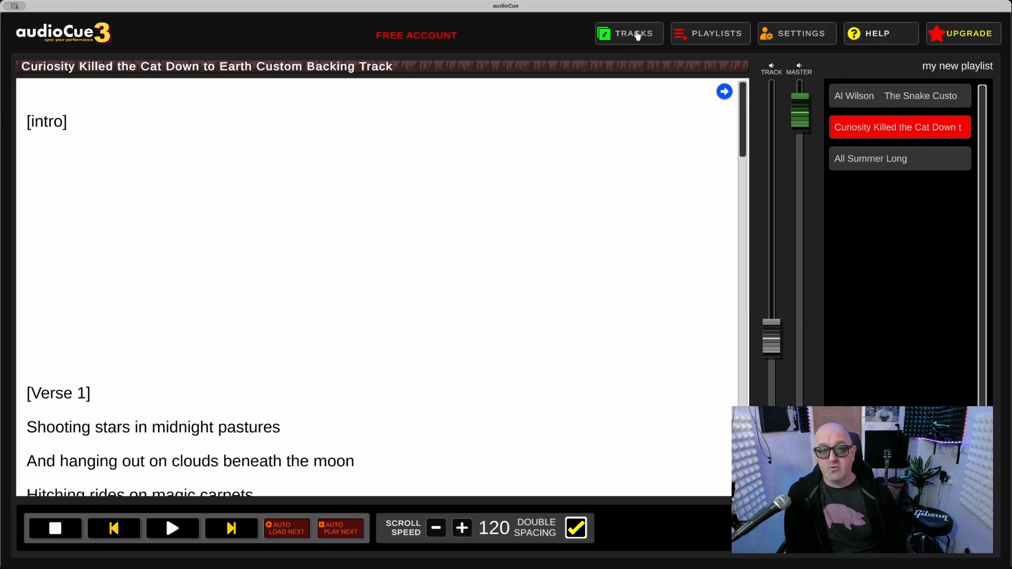
- Rename the Al Wilson track in the Tracks library to 'Al Wilson - The Snake'
{"action": "left_click", "coordinate": [627, 33]}
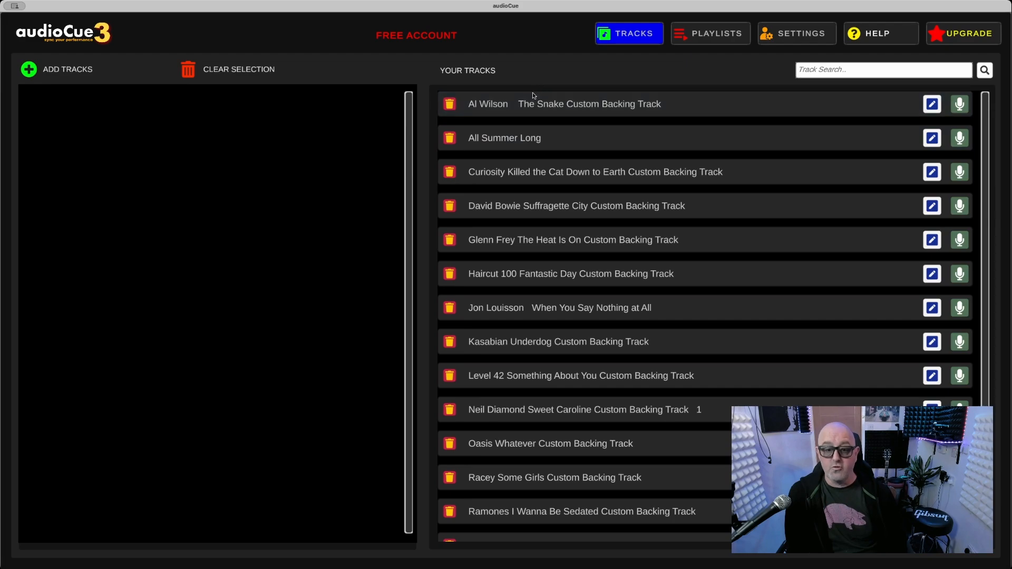
{"action": "left_click", "coordinate": [931, 105]}
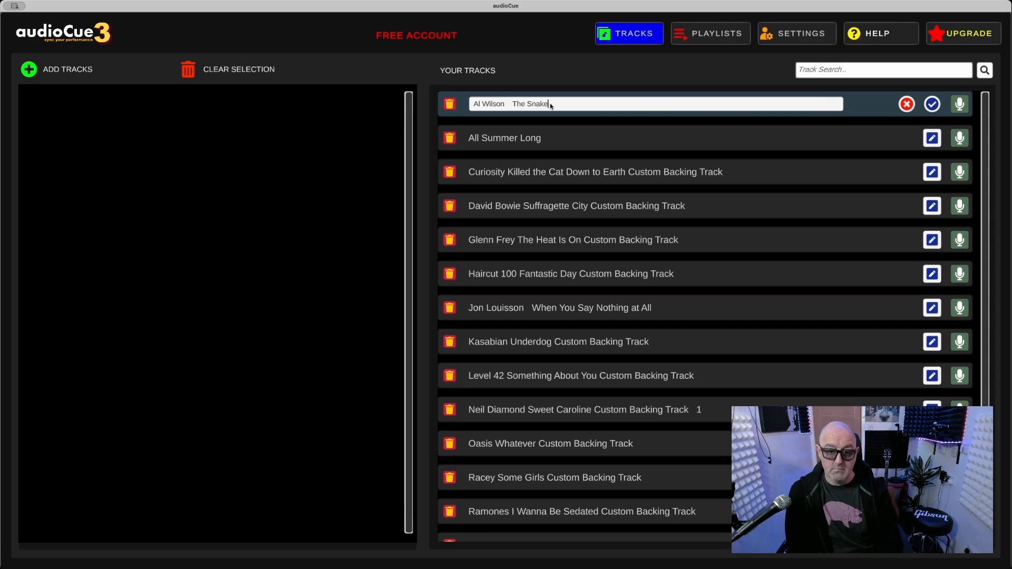
{"action": "left_click", "coordinate": [930, 104]}
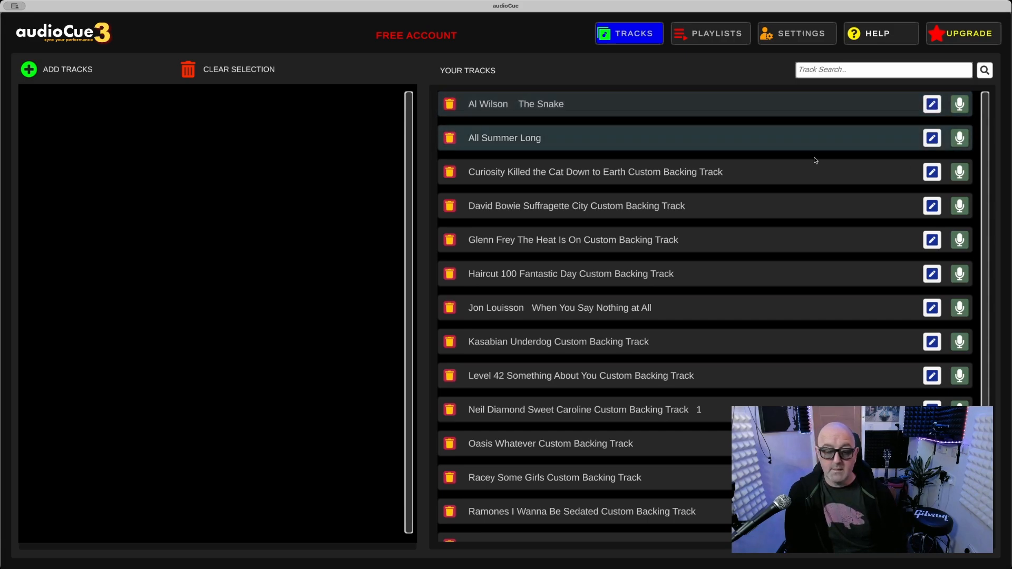
{"action": "left_click", "coordinate": [931, 105]}
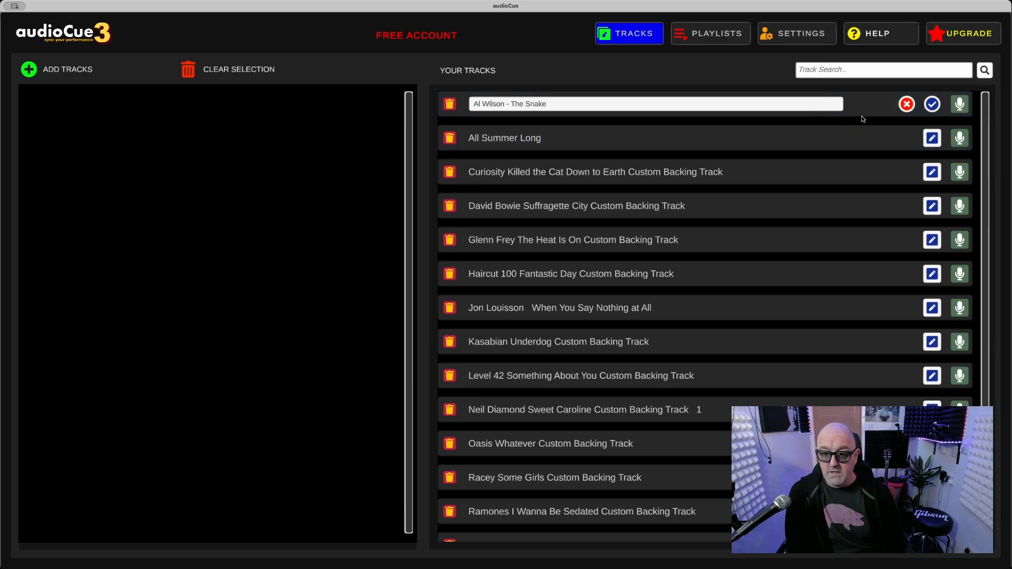
{"action": "left_click", "coordinate": [931, 104]}
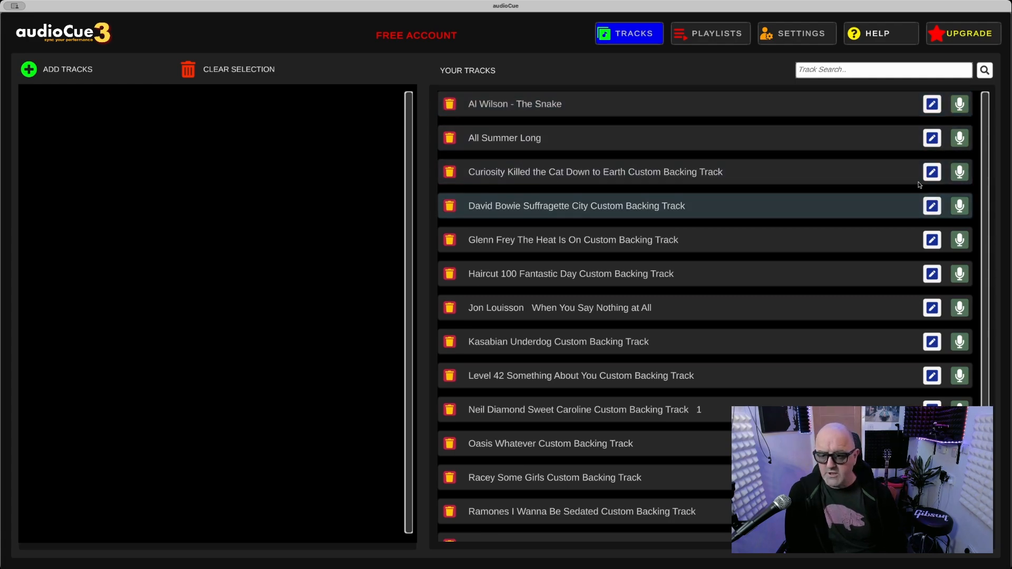
- Bring up the Curiosity Killed the Cat track's lyrics for editing
{"action": "left_click", "coordinate": [930, 172]}
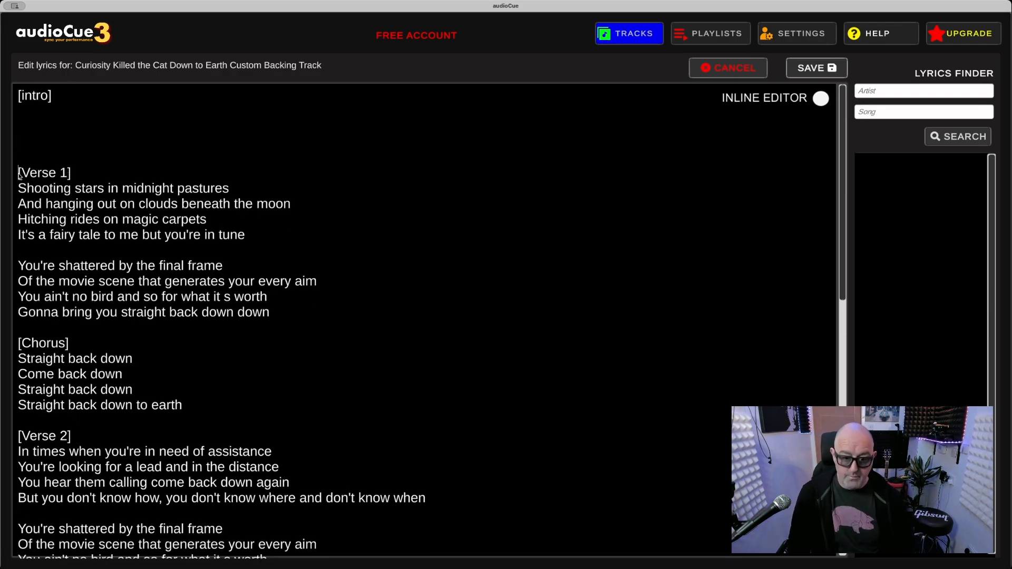
- With the Inline Editor on, wrap [Verse 1] in <color=blue>…</color> markup
{"action": "left_click", "coordinate": [820, 97]}
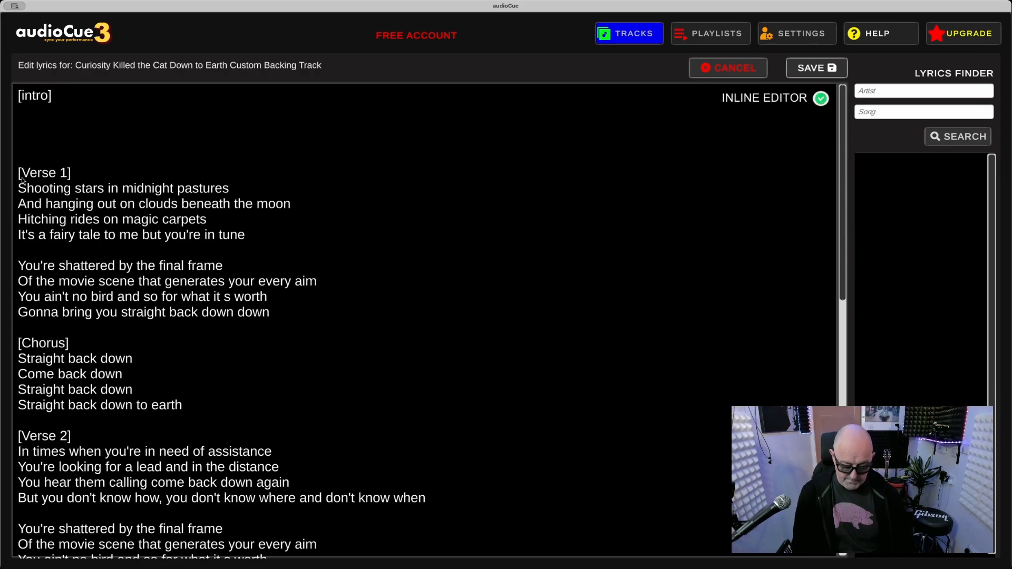
{"action": "type", "text": "<color"}
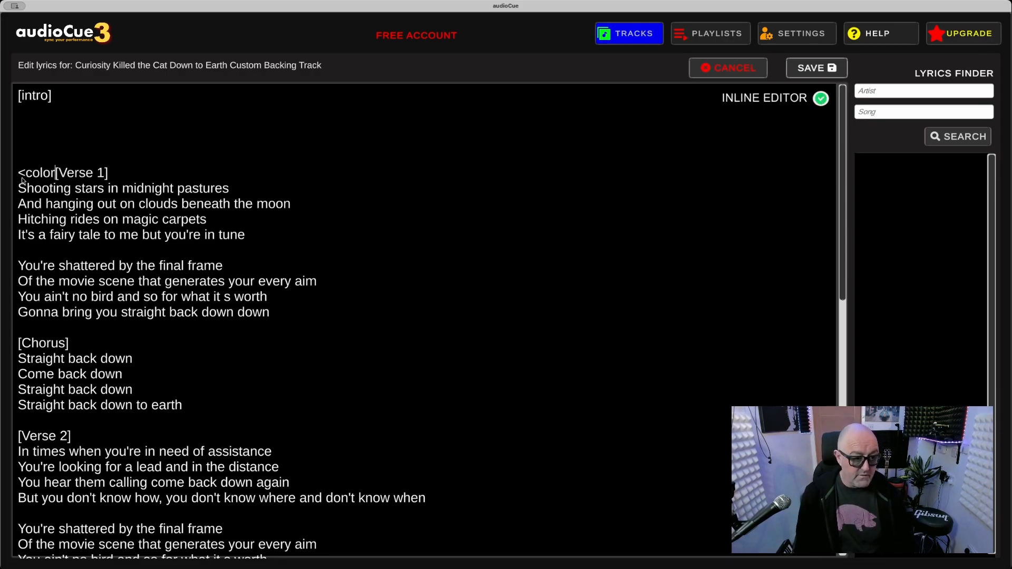
{"action": "type", "text": "=ye"}
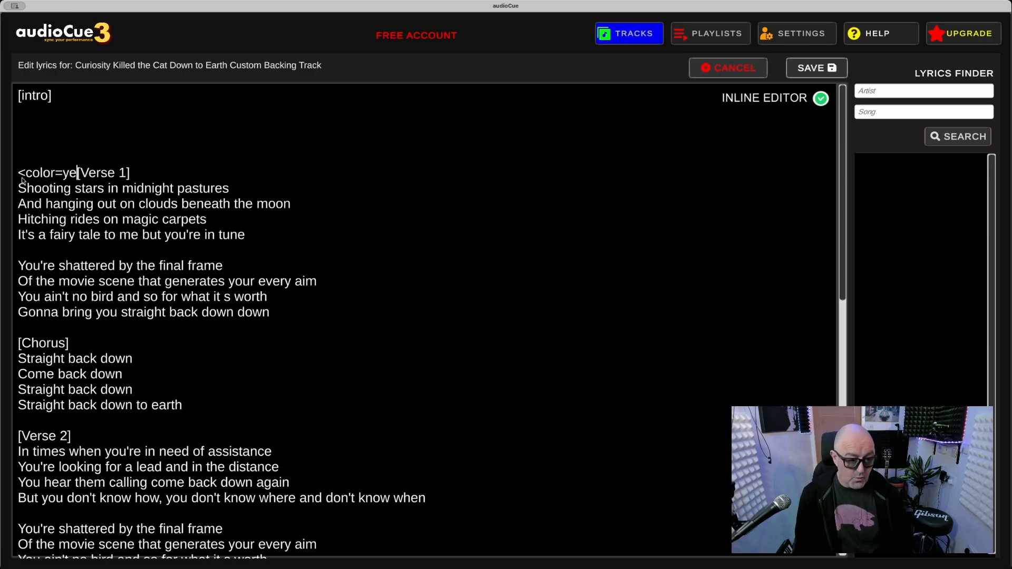
{"action": "key", "text": "Backspace"}
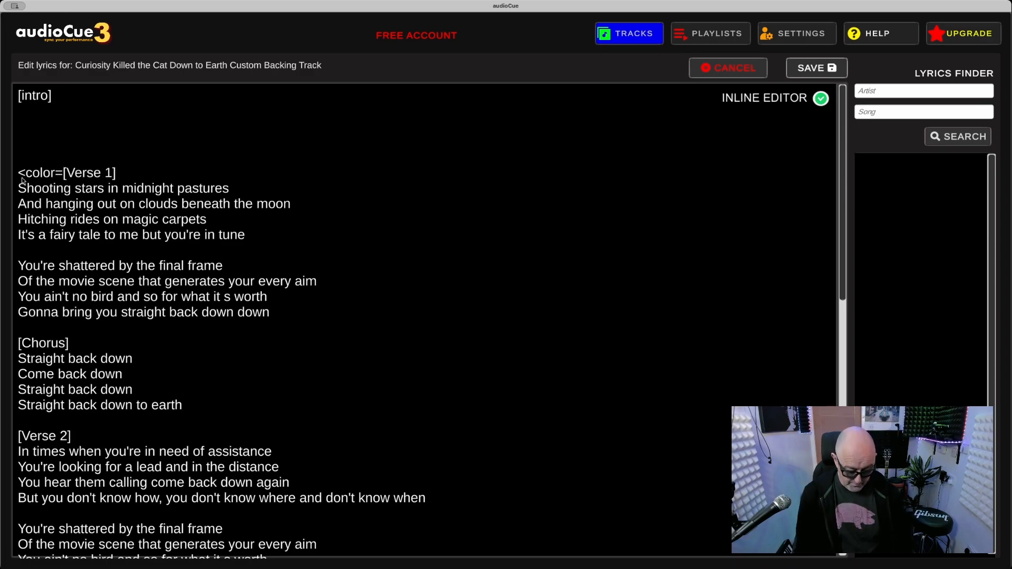
{"action": "type", "text": "blue>"}
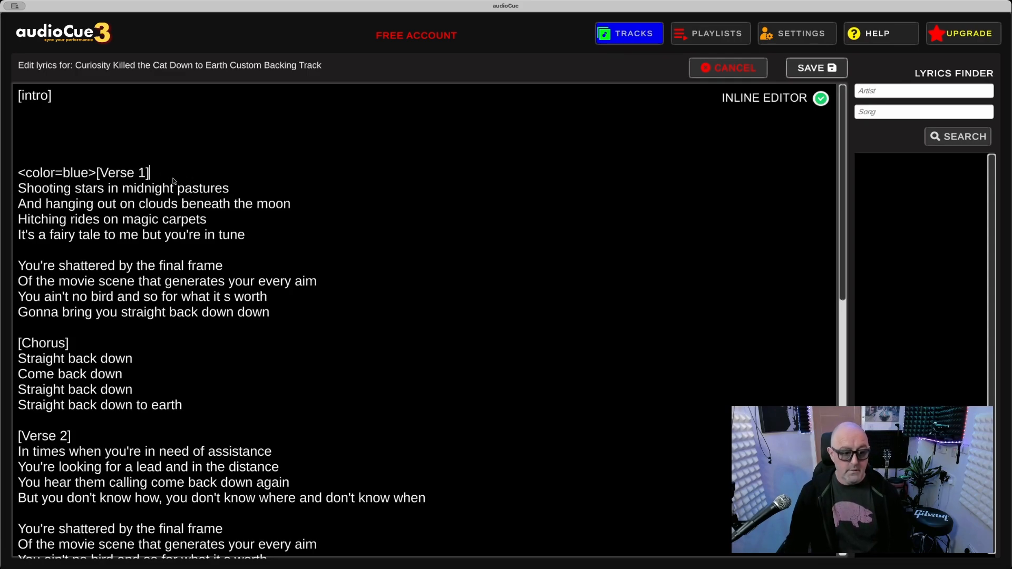
{"action": "type", "text": "</col"}
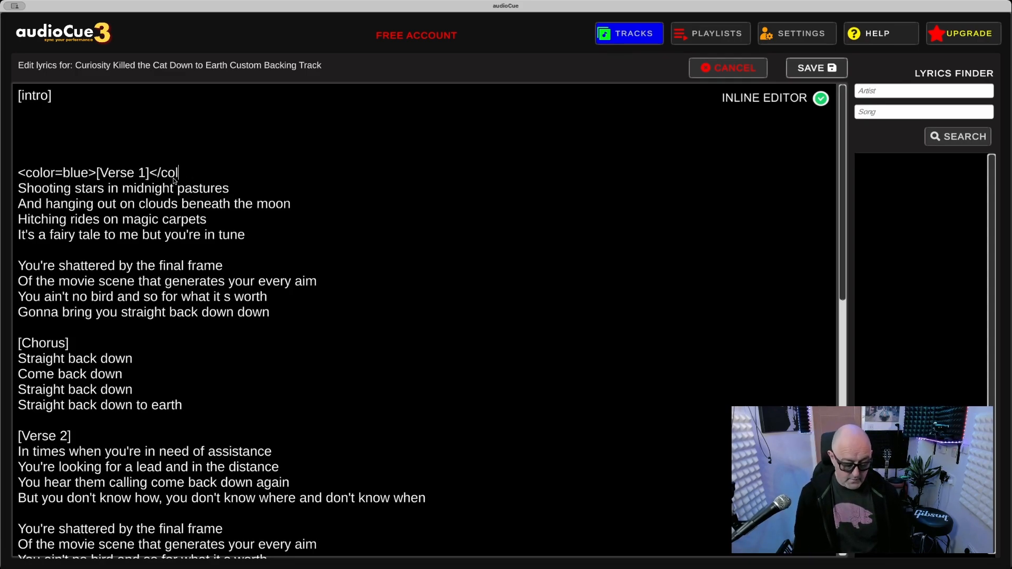
{"action": "type", "text": "lor>"}
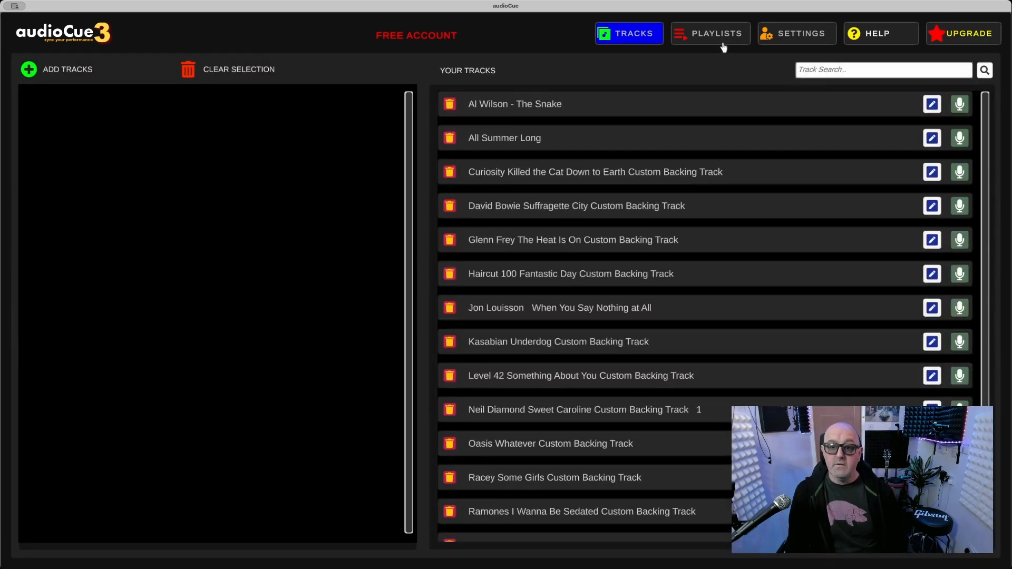
- Return to the playlist player and load Curiosity to check the blue heading
{"action": "left_click", "coordinate": [708, 33]}
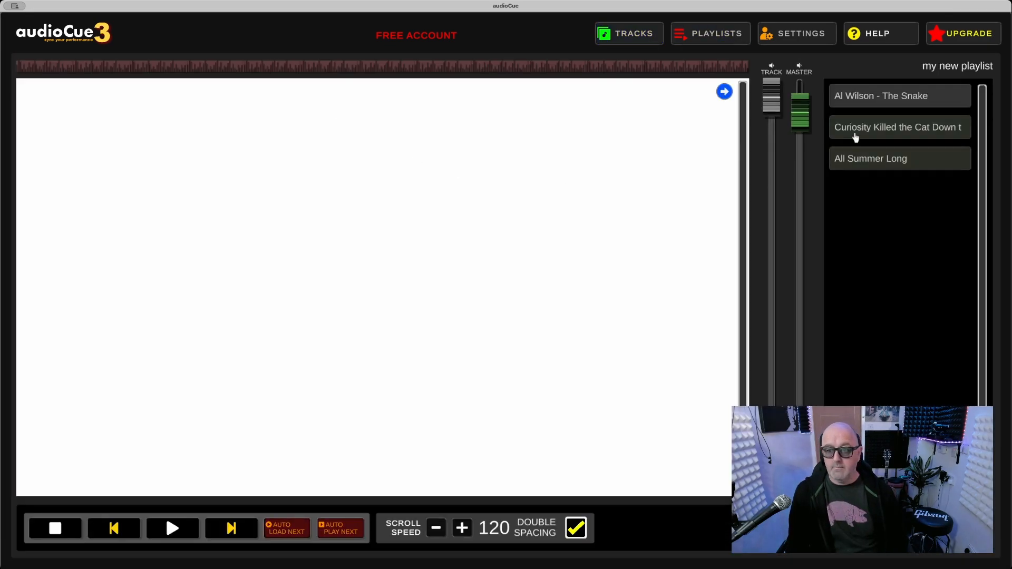
{"action": "left_click", "coordinate": [898, 128]}
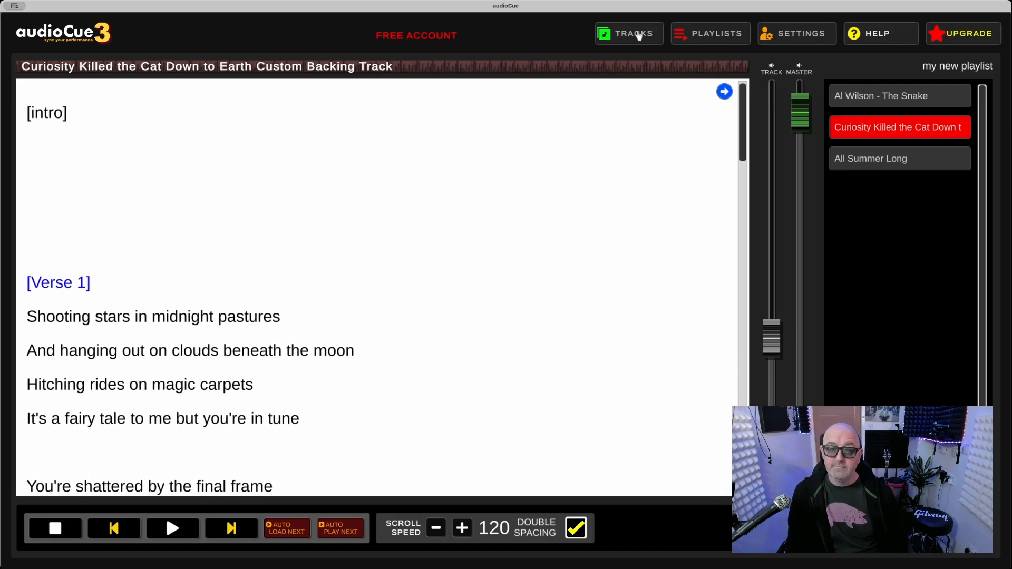
- Move the </color> tag to the end of Verse 1's last line, preview it blue, and save
{"action": "left_click", "coordinate": [628, 33]}
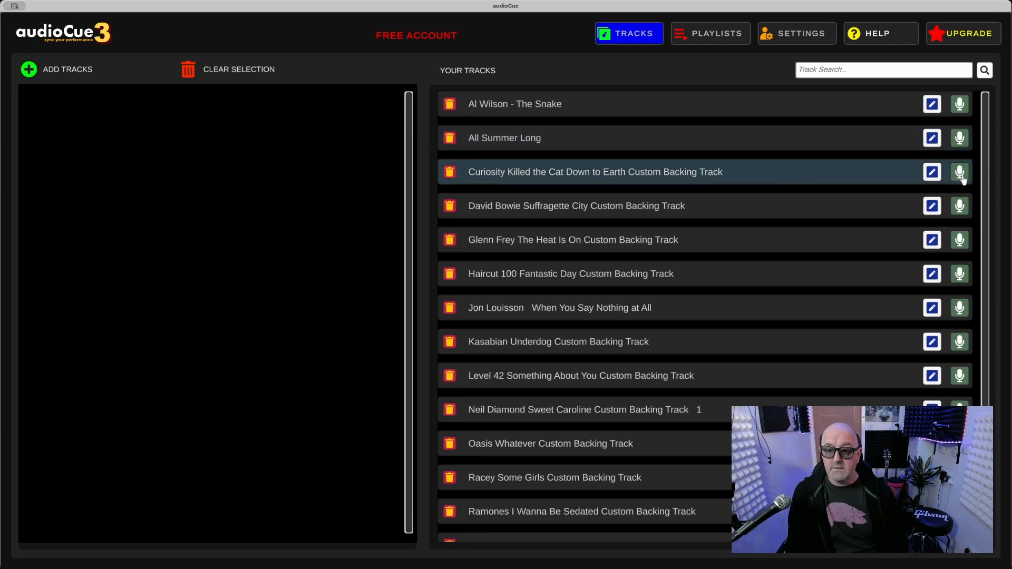
{"action": "left_click", "coordinate": [931, 172]}
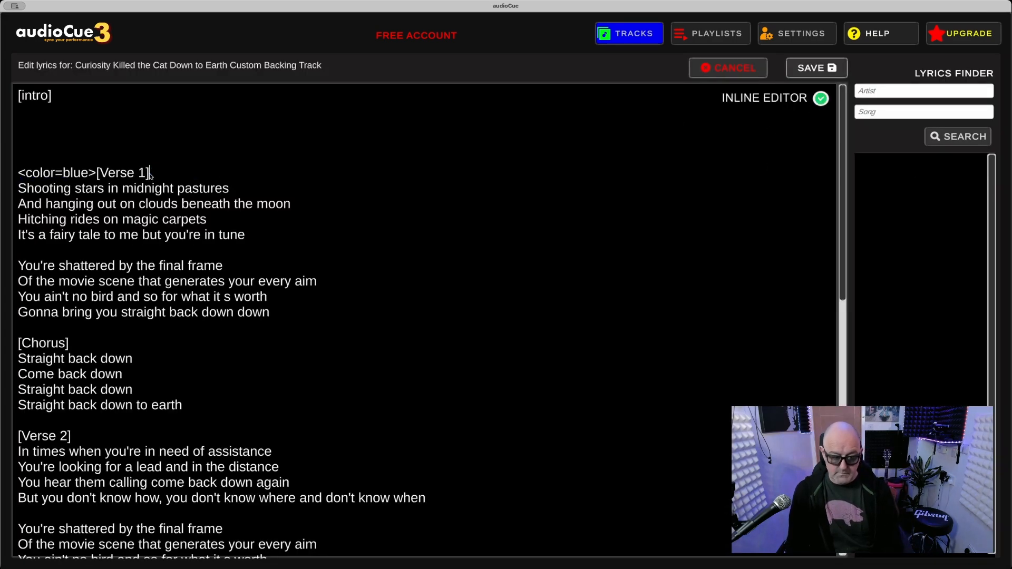
{"action": "type", "text": "</color>"}
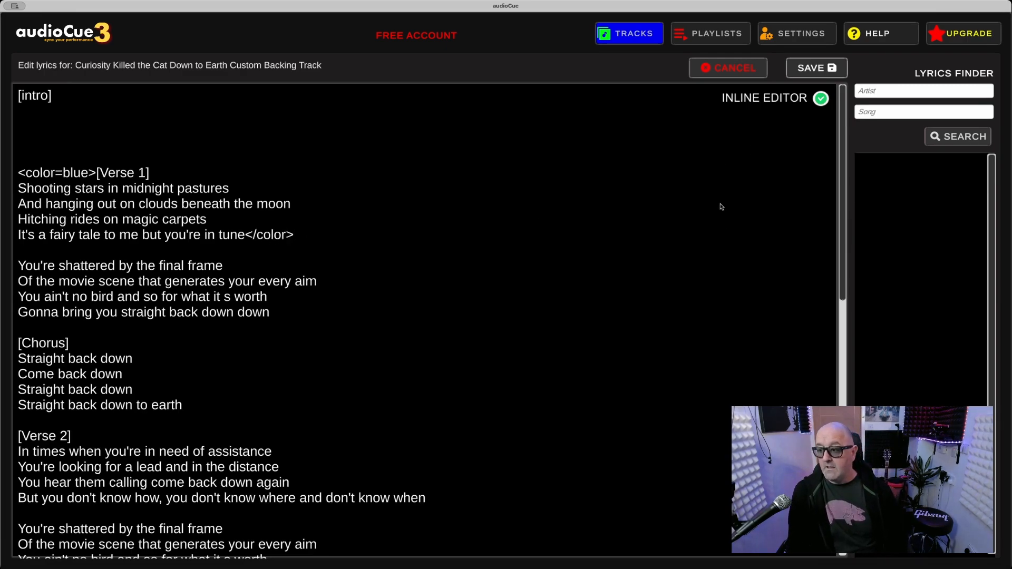
{"action": "left_click", "coordinate": [294, 234]}
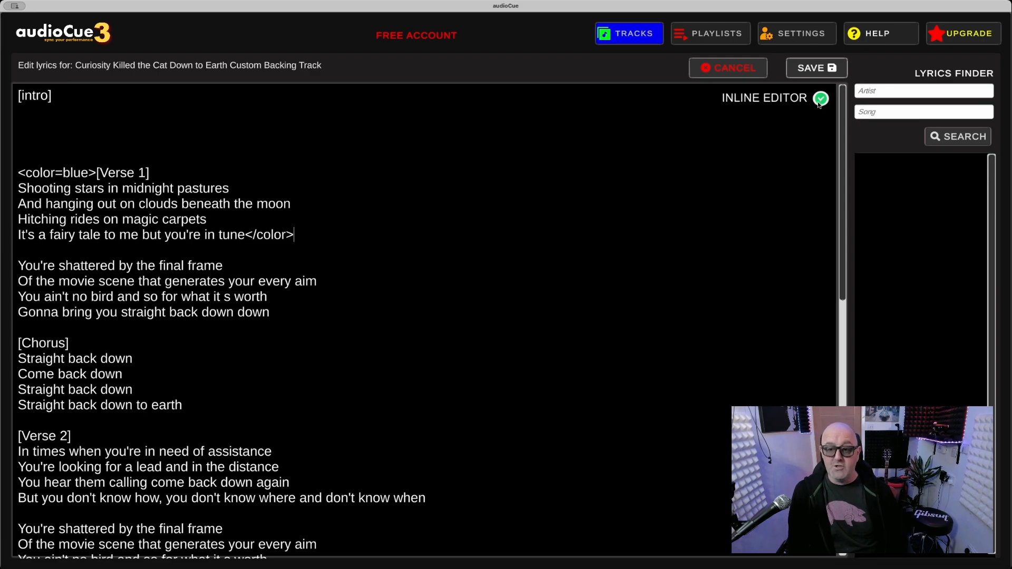
{"action": "left_click", "coordinate": [820, 98]}
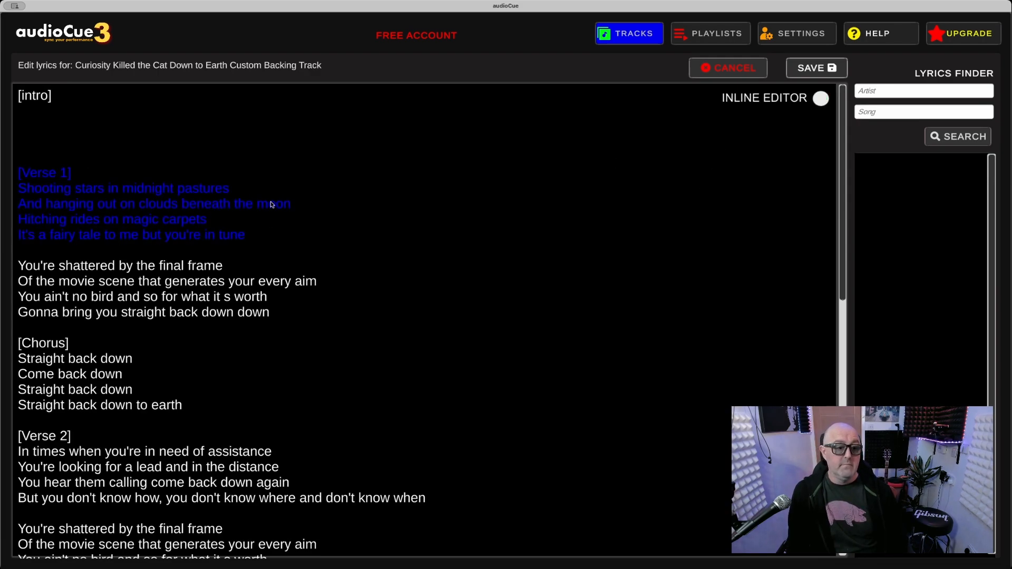
{"action": "left_click", "coordinate": [708, 33]}
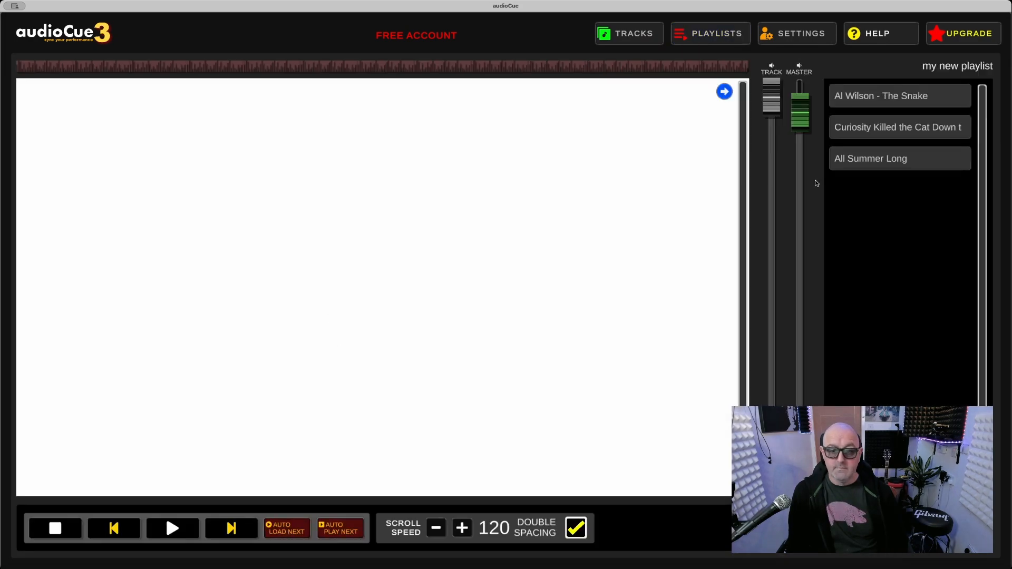
- Load Curiosity Killed the Cat so the whole first verse renders in blue
{"action": "left_click", "coordinate": [897, 126]}
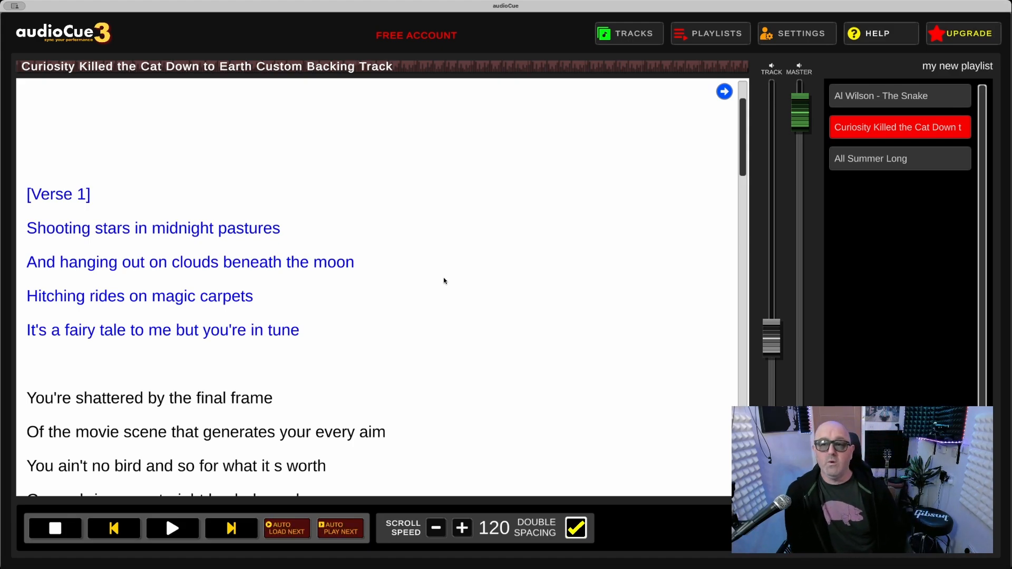
{"action": "mouse_move", "coordinate": [760, 103]}
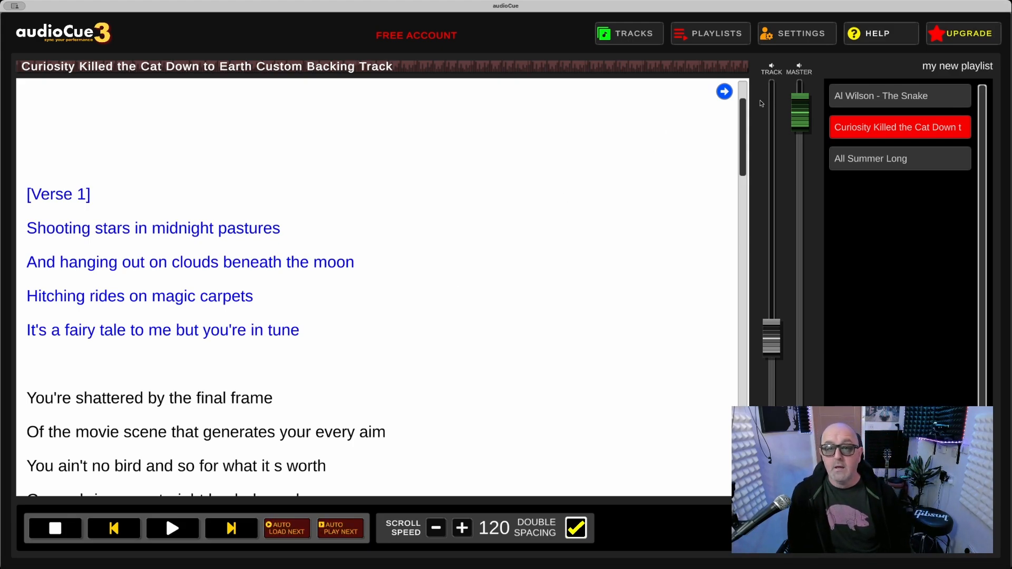
{"action": "mouse_move", "coordinate": [669, 146]}
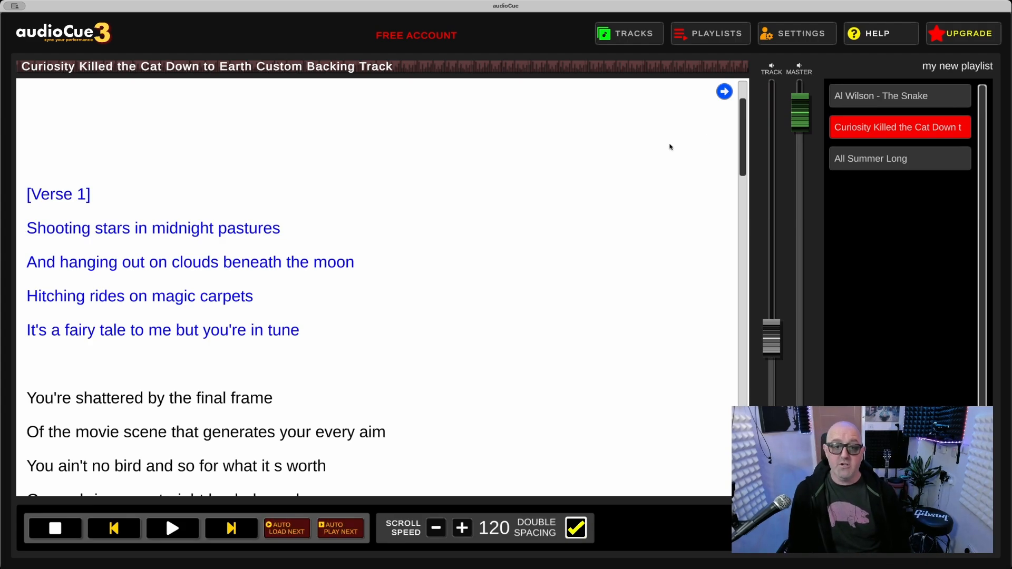